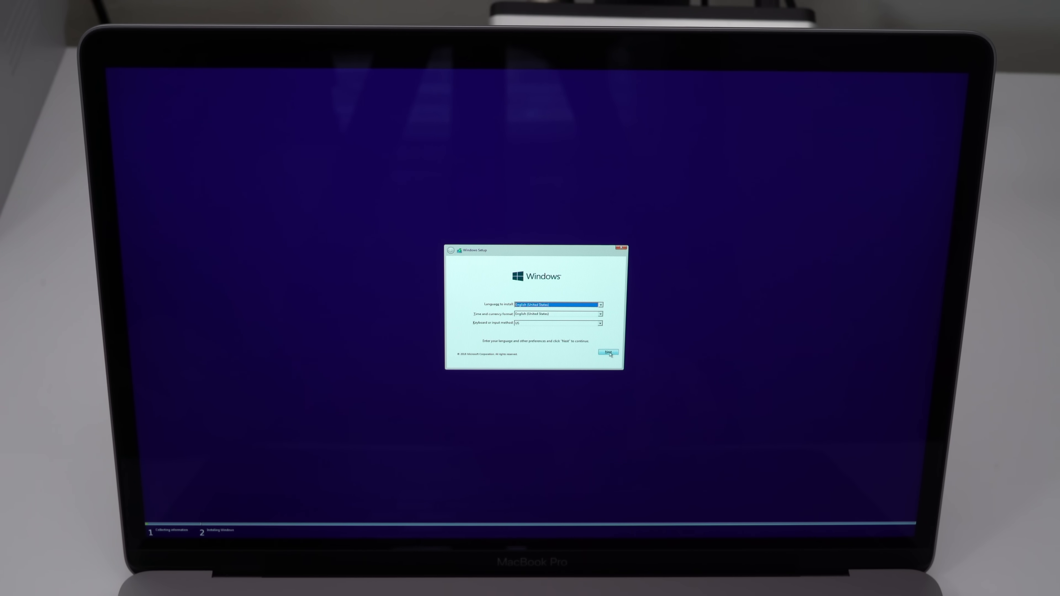
- Keep English (United States) defaults and continue to the Activate Windows step without a key
{"action": "left_click", "coordinate": [608, 353]}
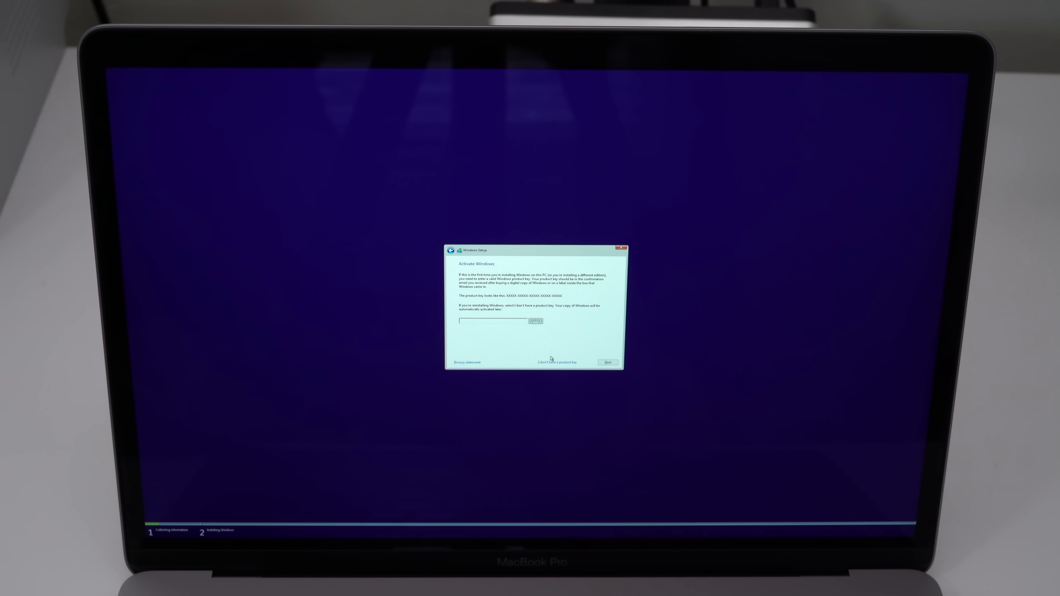
{"action": "mouse_move", "coordinate": [558, 365]}
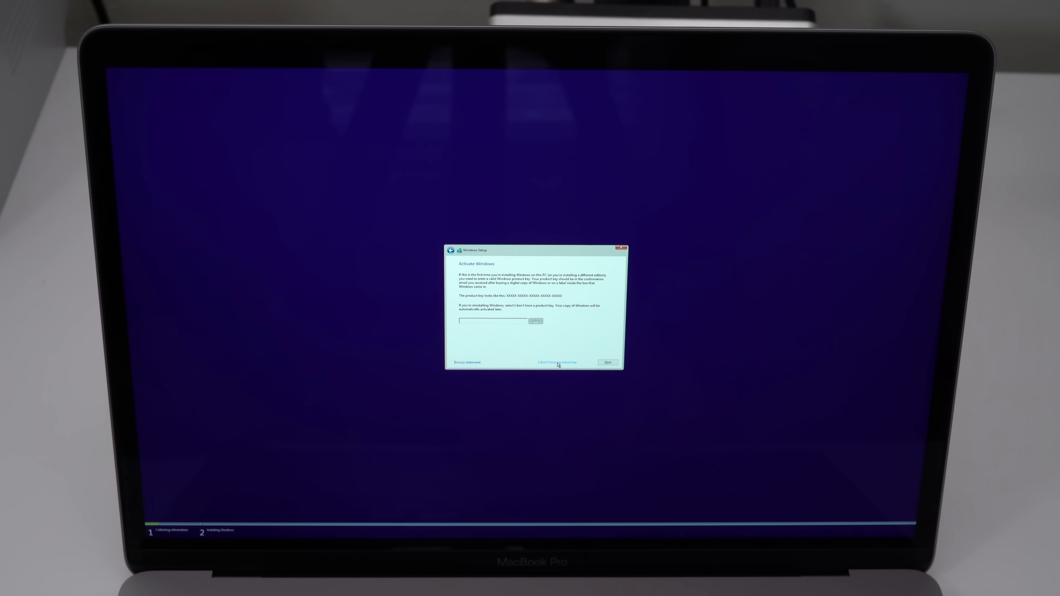
{"action": "left_click", "coordinate": [492, 319]}
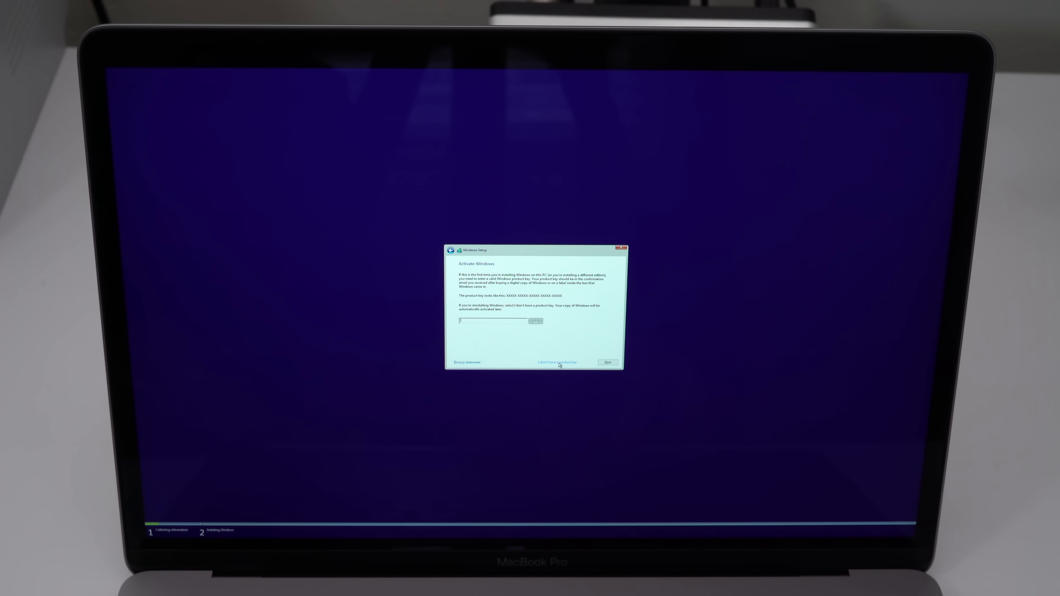
- Continue with no product key and pick Windows 10 Pro (not Home) as the edition to install
{"action": "left_click", "coordinate": [556, 362]}
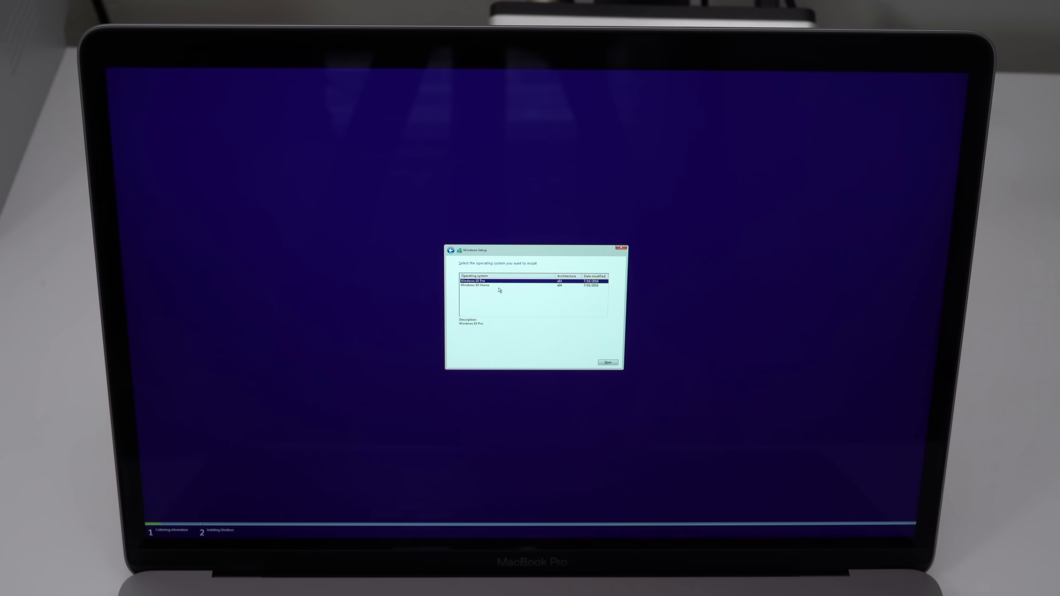
{"action": "left_click", "coordinate": [491, 285]}
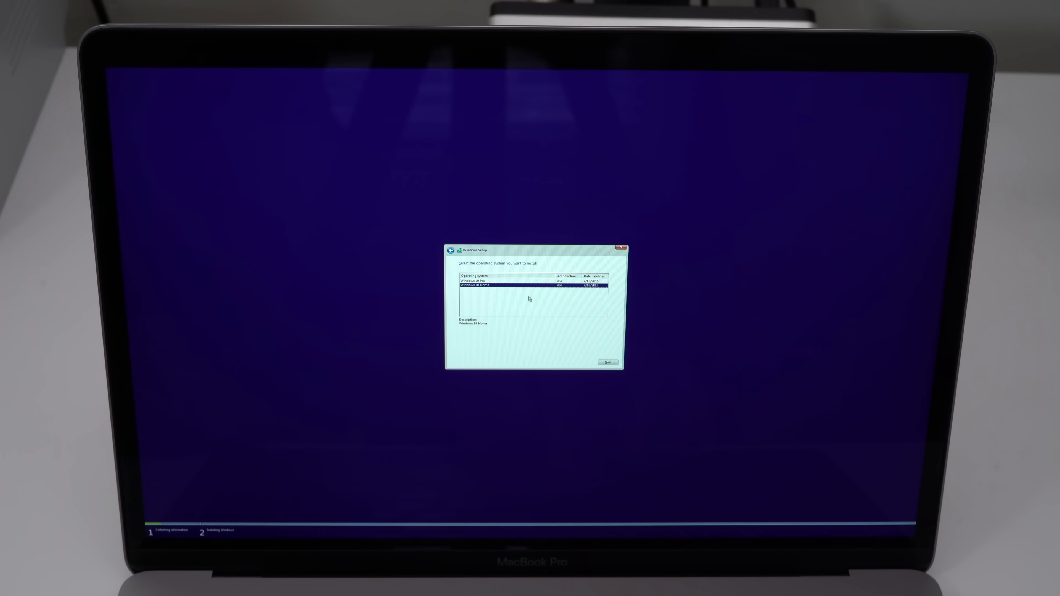
{"action": "mouse_move", "coordinate": [519, 283]}
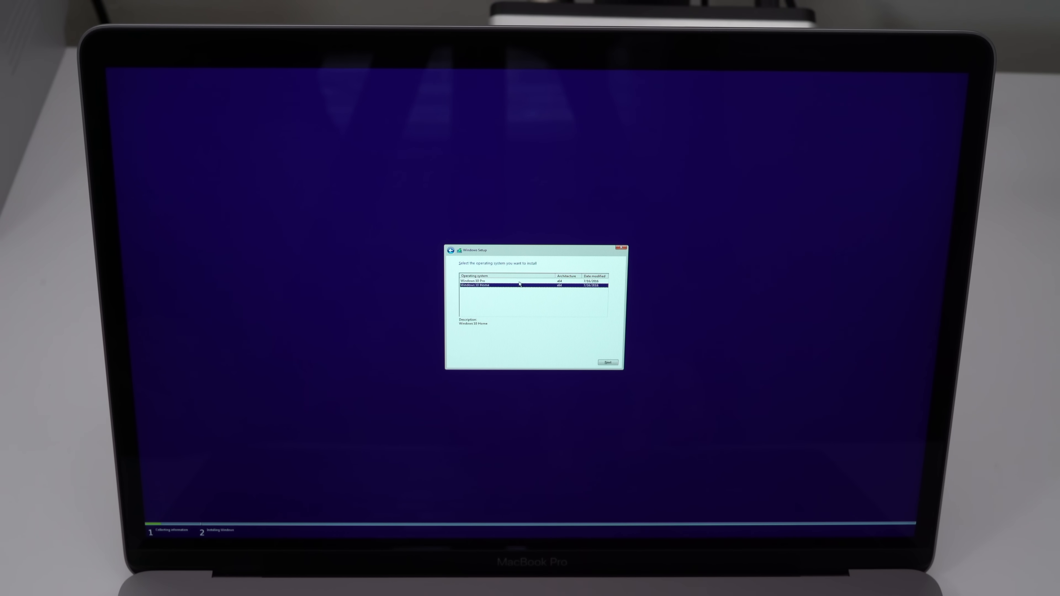
{"action": "left_click", "coordinate": [476, 280]}
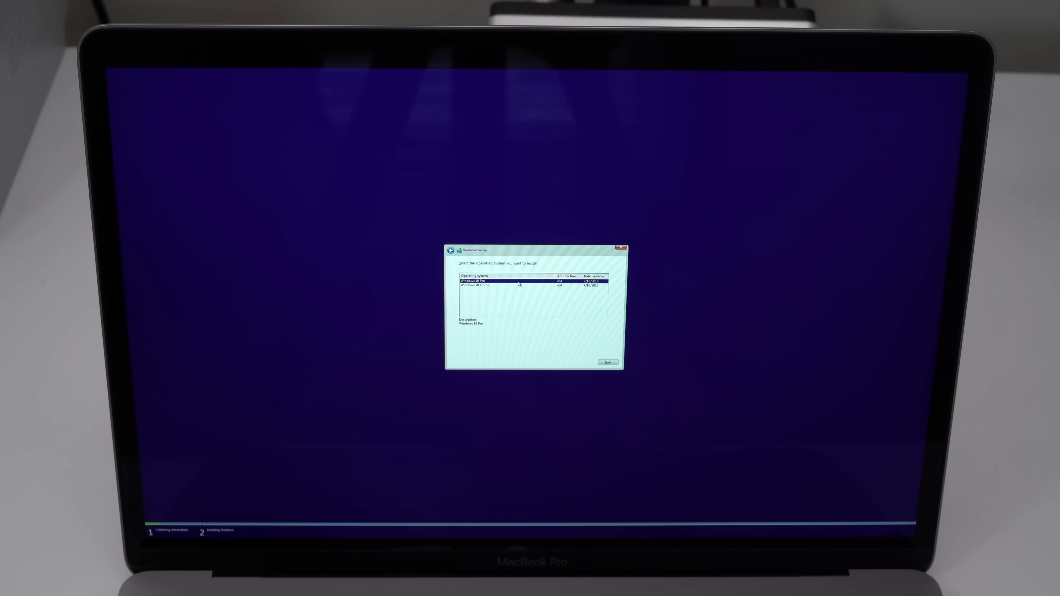
{"action": "mouse_move", "coordinate": [545, 314]}
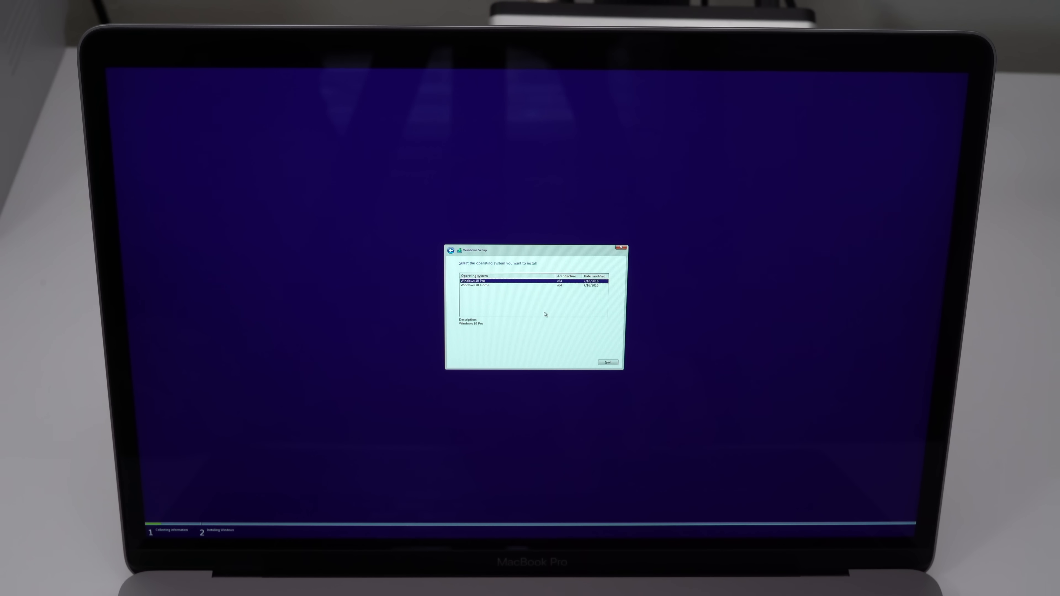
{"action": "mouse_move", "coordinate": [551, 318]}
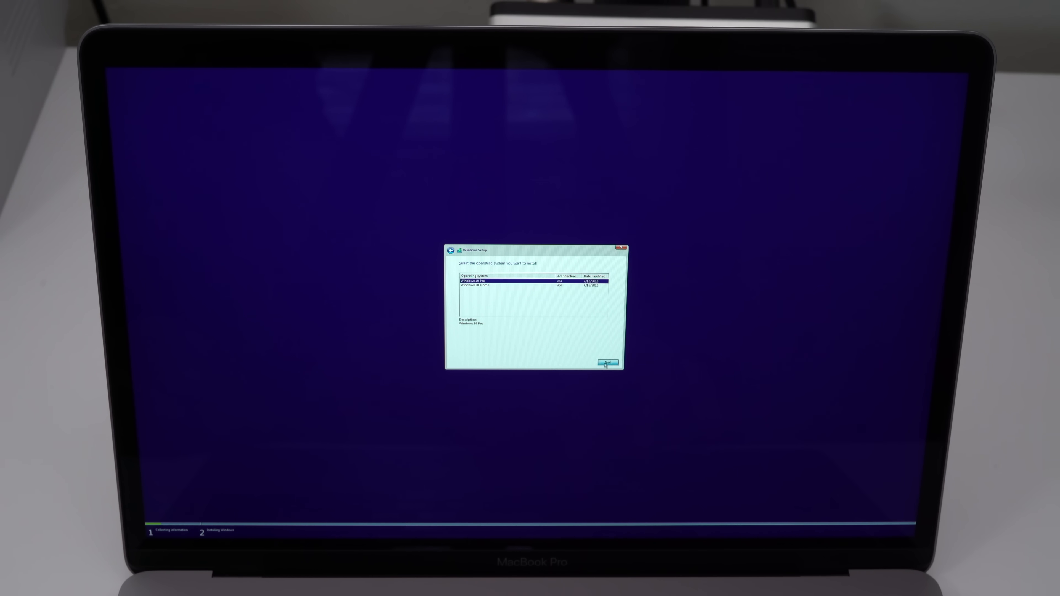
{"action": "left_click", "coordinate": [606, 362]}
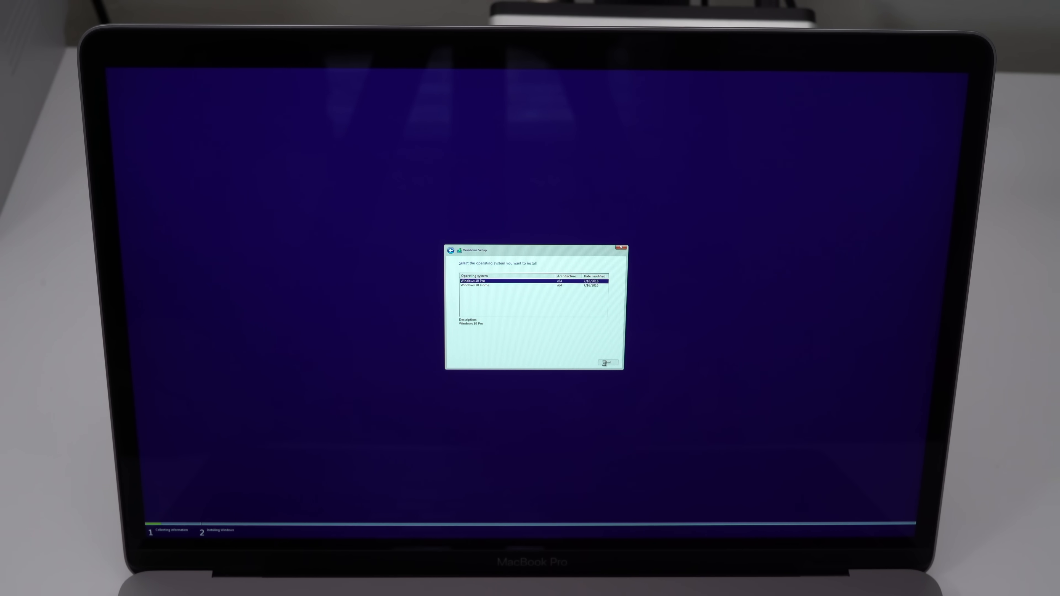
{"action": "left_click", "coordinate": [606, 362]}
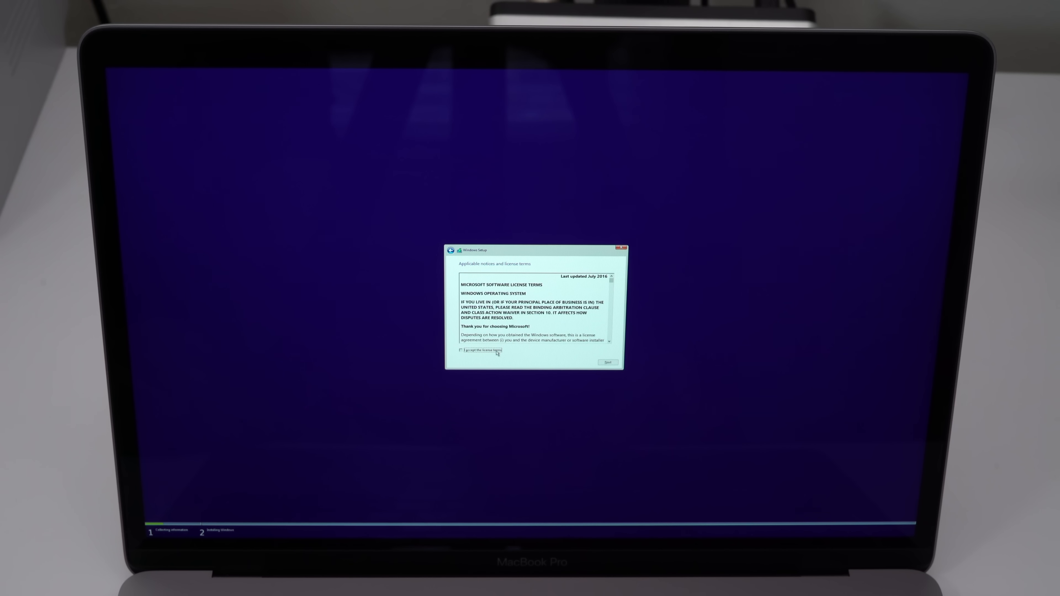
- Accept the license terms and let installation run to the Get going fast screen
{"action": "left_click", "coordinate": [606, 362]}
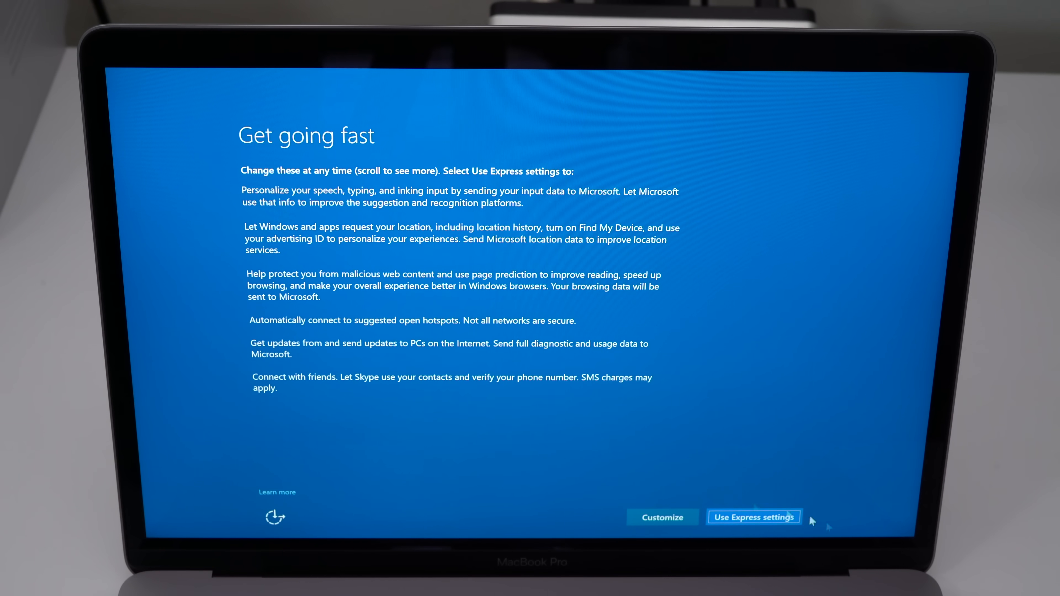
- Use Customize settings with personalization, connectivity and diagnostics off, reaching Create an account
{"action": "left_click", "coordinate": [662, 517]}
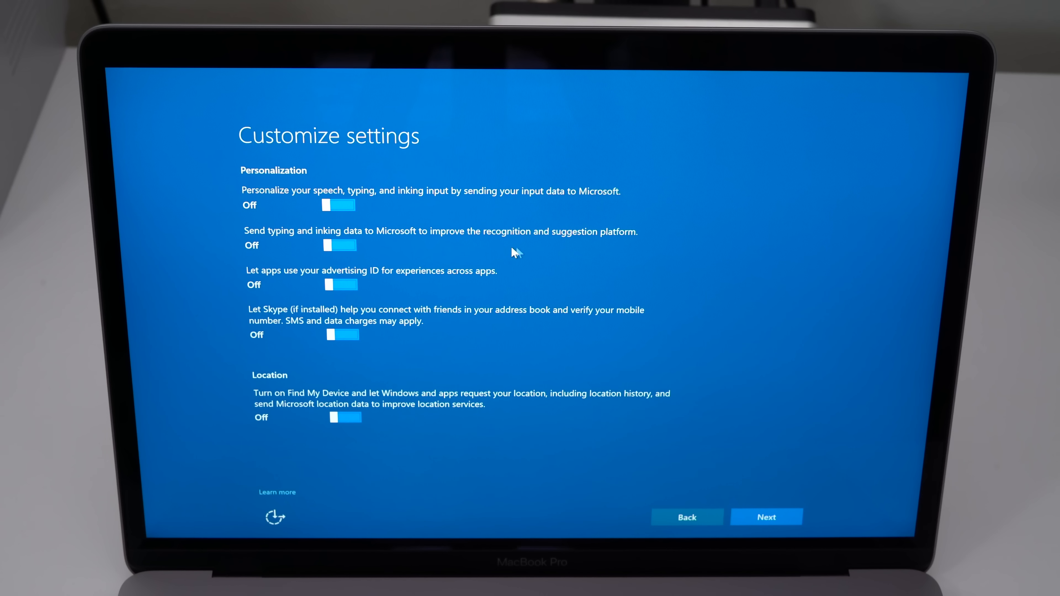
{"action": "left_click", "coordinate": [766, 517]}
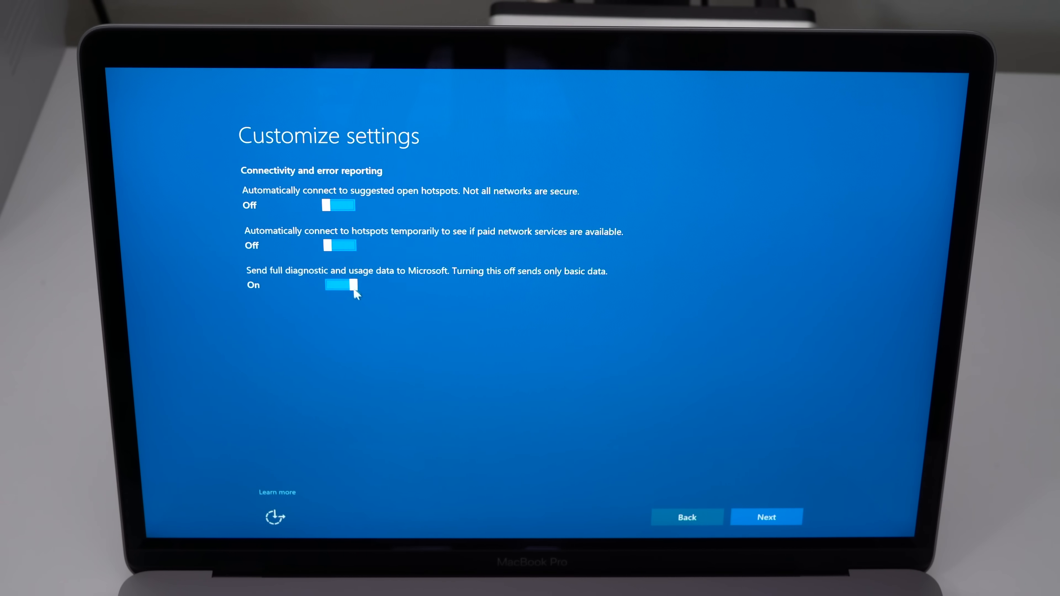
{"action": "left_click", "coordinate": [766, 518]}
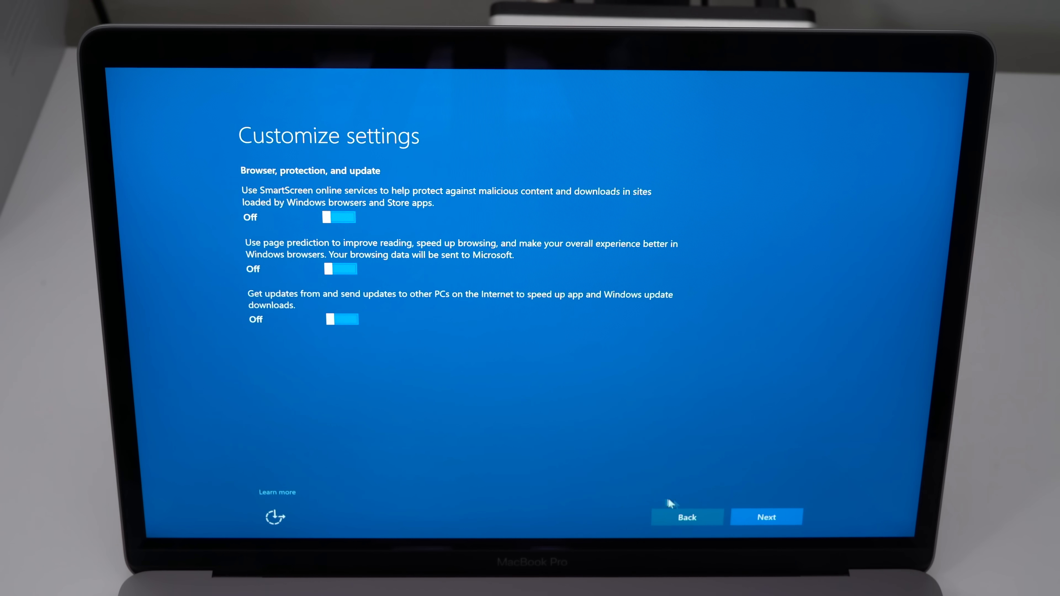
{"action": "left_click", "coordinate": [766, 517]}
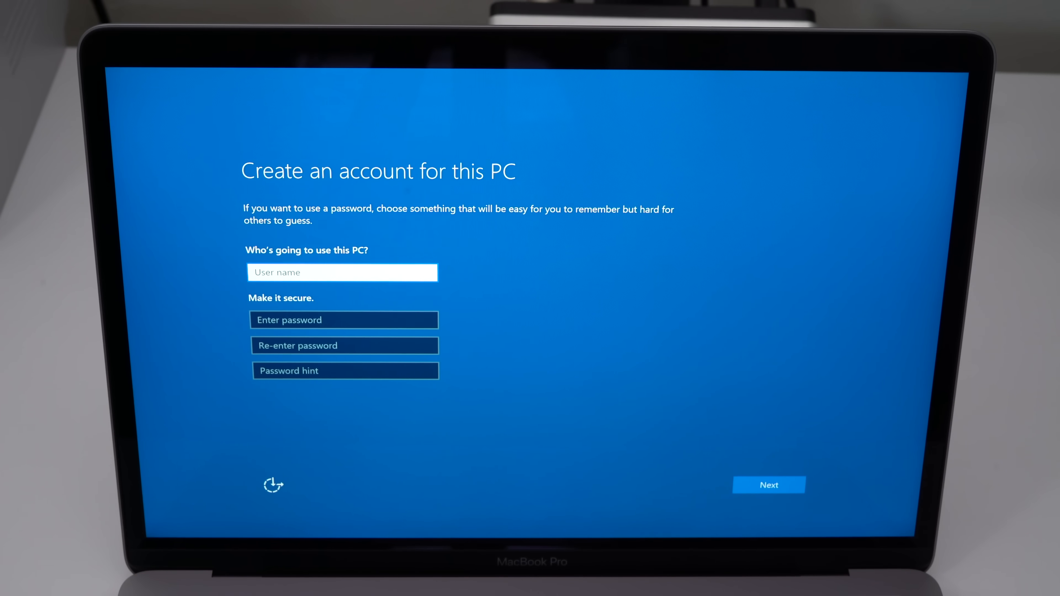
- Create local user 'Jeff' with no password and finish setup to the desktop
{"action": "type", "text": "Jeff"}
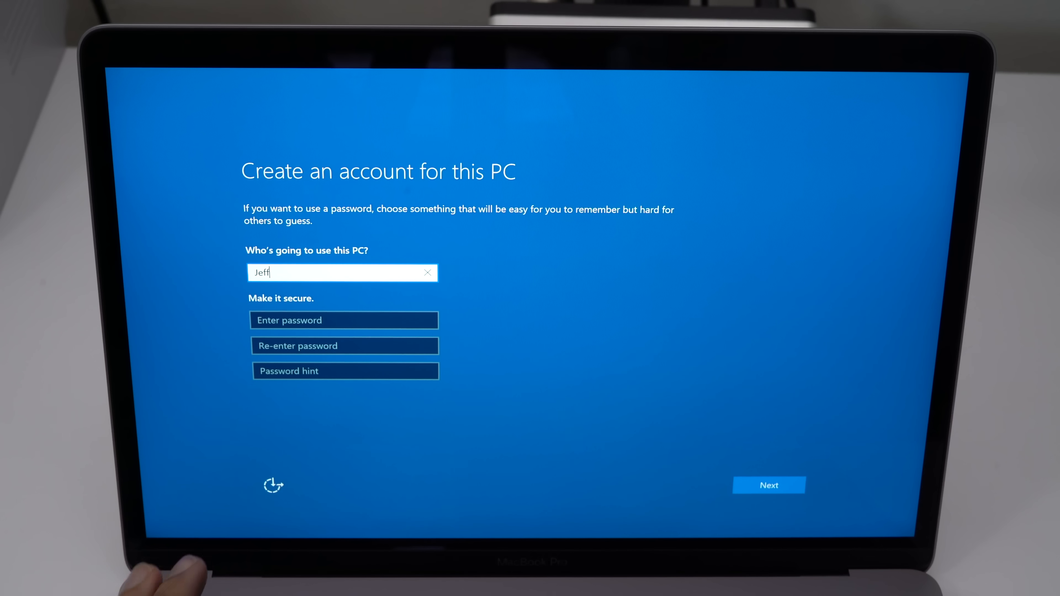
{"action": "left_click", "coordinate": [344, 320]}
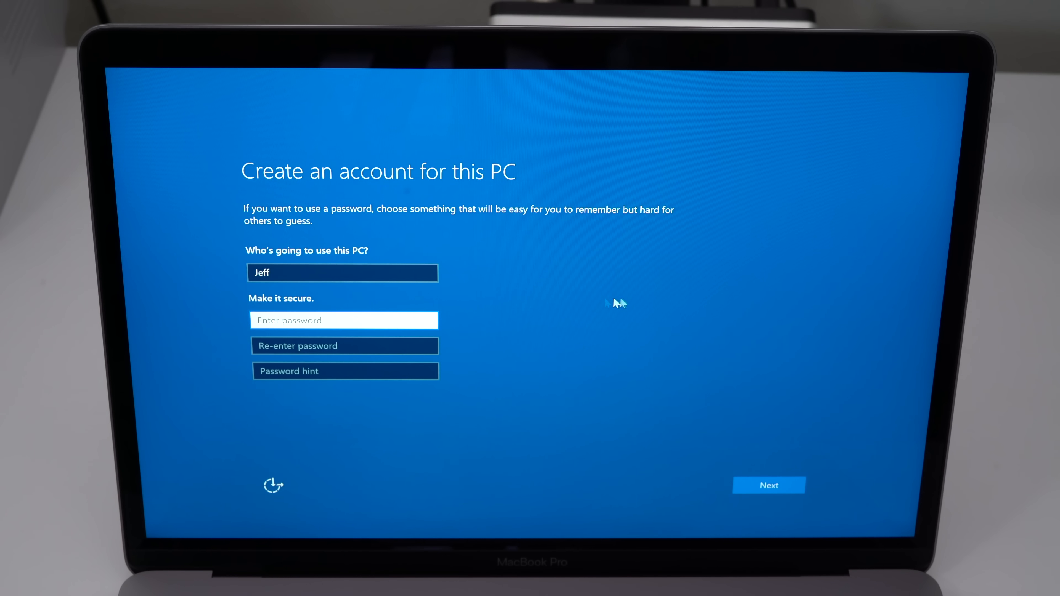
{"action": "mouse_move", "coordinate": [769, 483]}
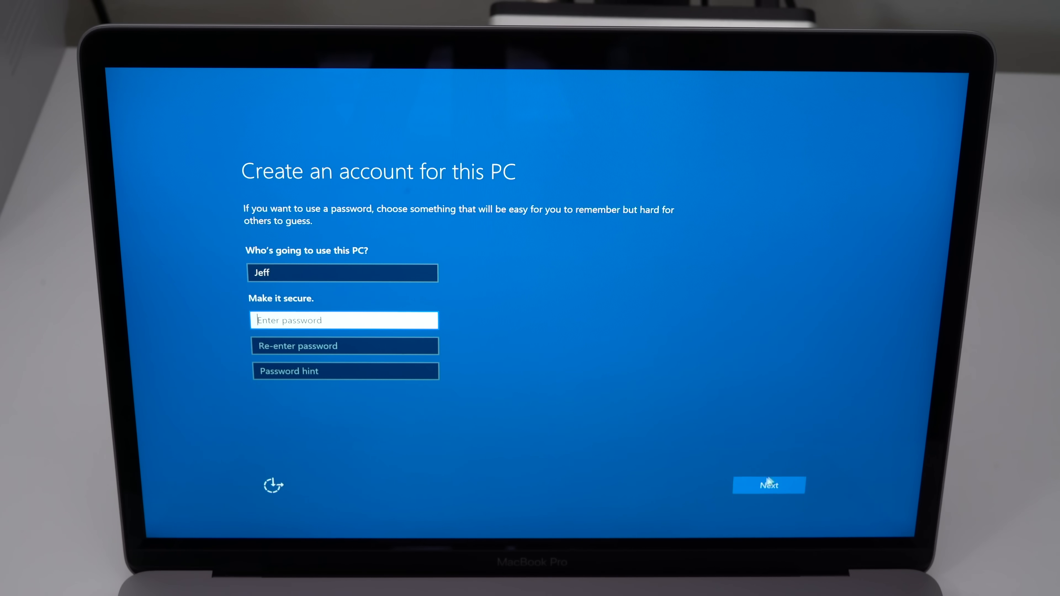
{"action": "left_click", "coordinate": [769, 485]}
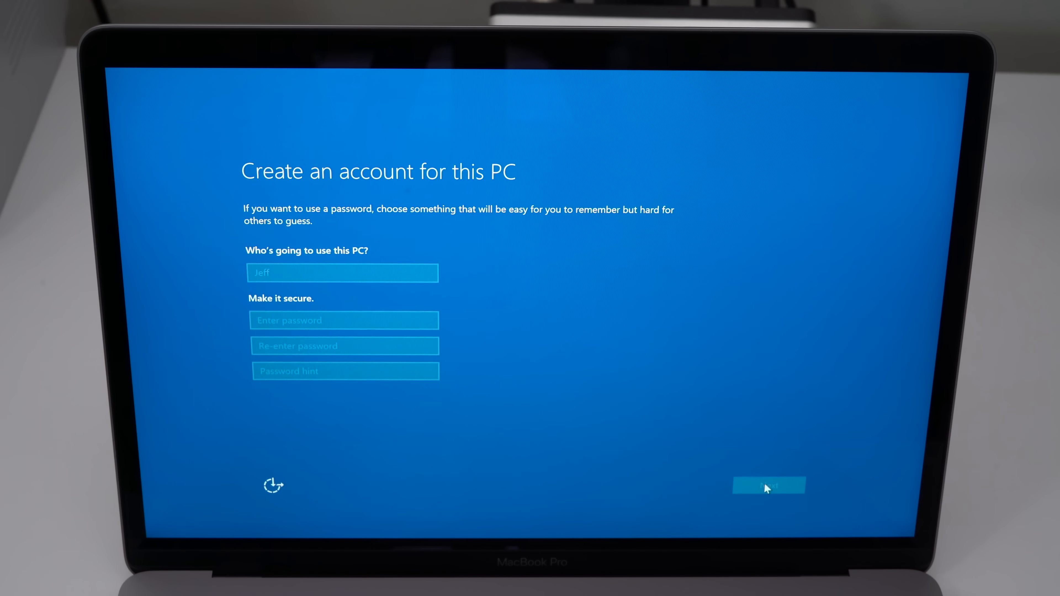
{"action": "left_click", "coordinate": [768, 486]}
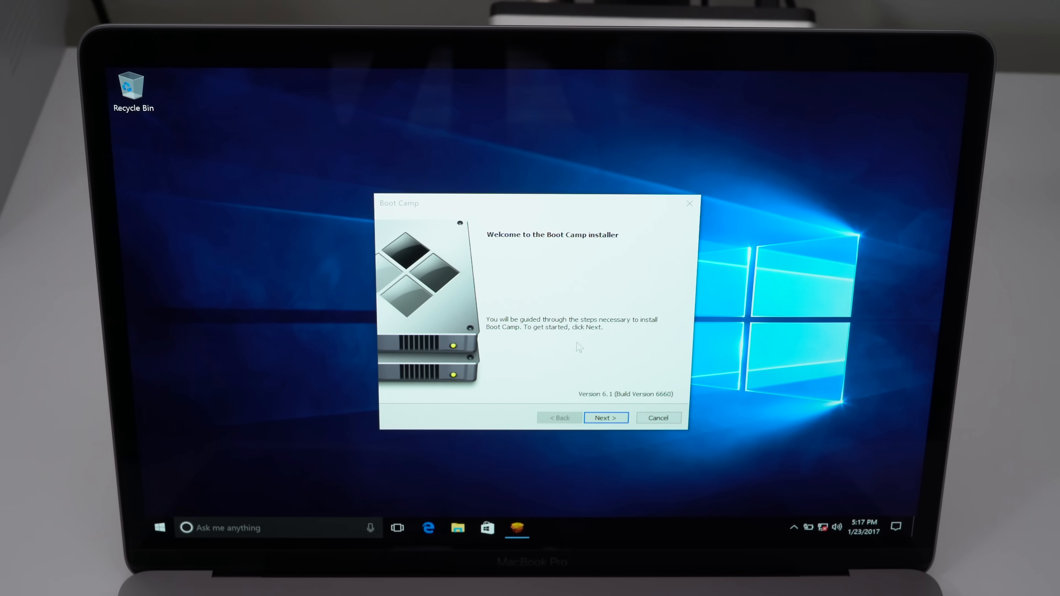
- Accept the Boot Camp license, install the Windows support software and restart
{"action": "left_click", "coordinate": [605, 418]}
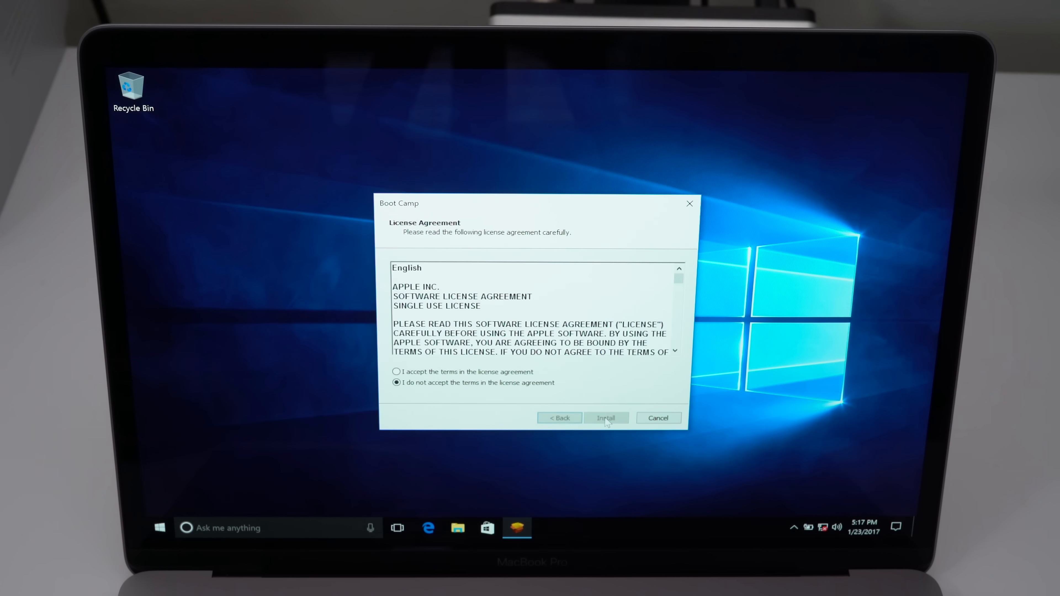
{"action": "left_click", "coordinate": [397, 371]}
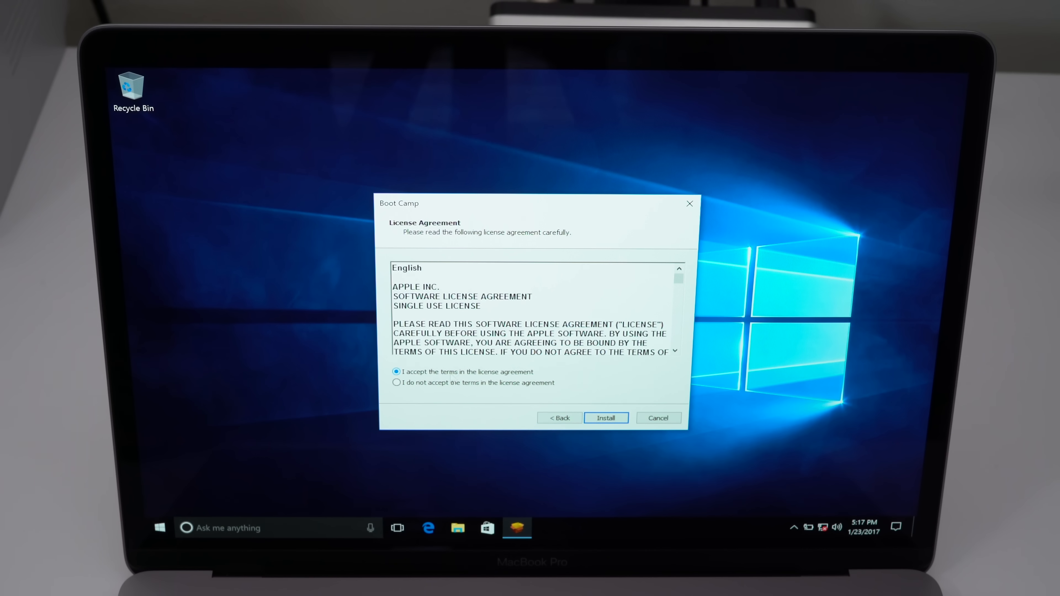
{"action": "left_click", "coordinate": [605, 418]}
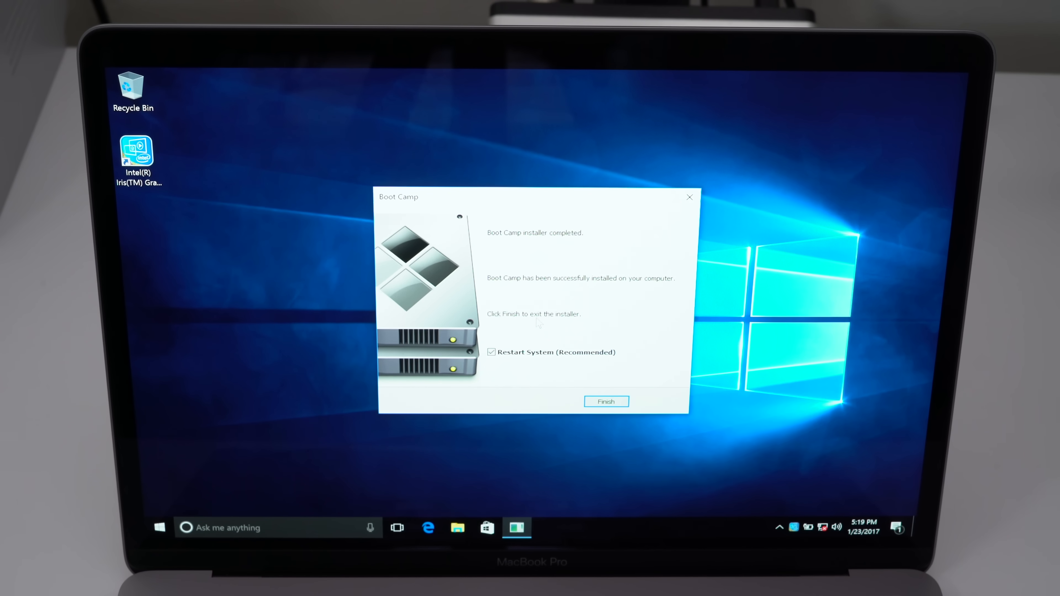
{"action": "left_click", "coordinate": [605, 401]}
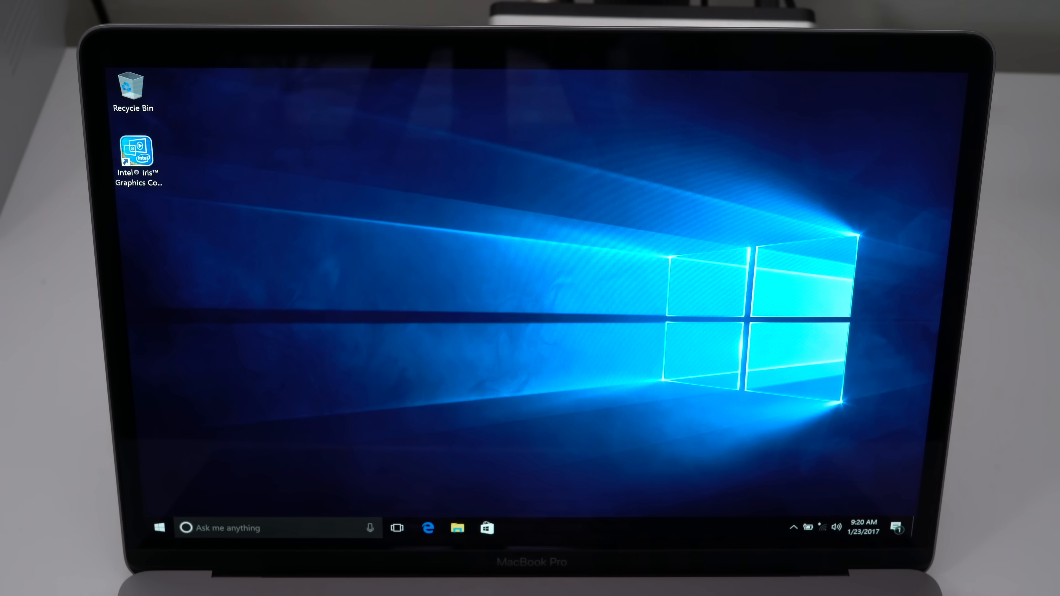
- Connect to the Fireworks Wi-Fi network with its security key and close the network flyout
{"action": "left_click", "coordinate": [807, 527]}
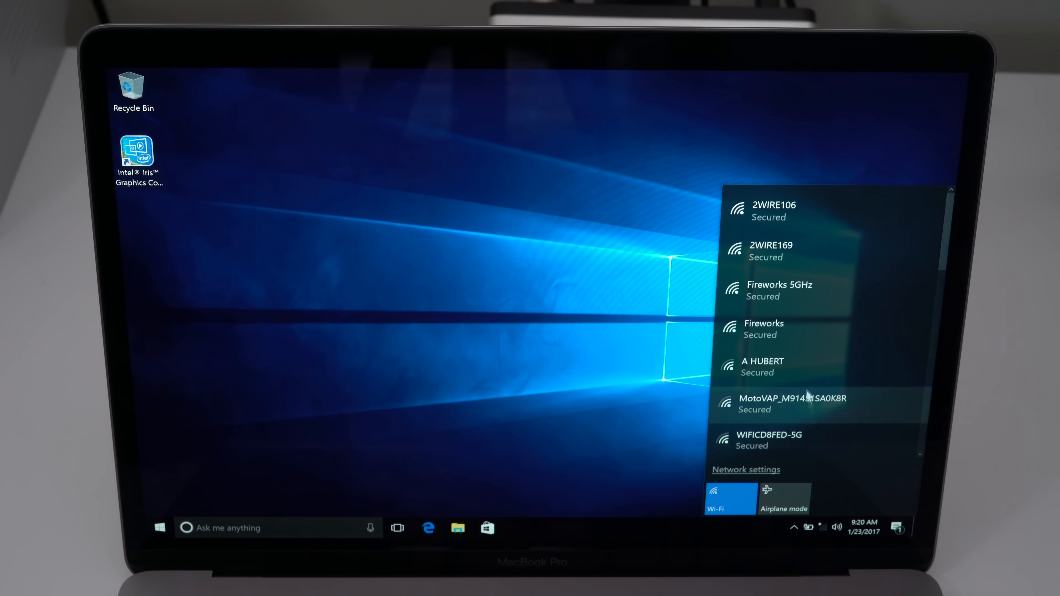
{"action": "left_click", "coordinate": [765, 328]}
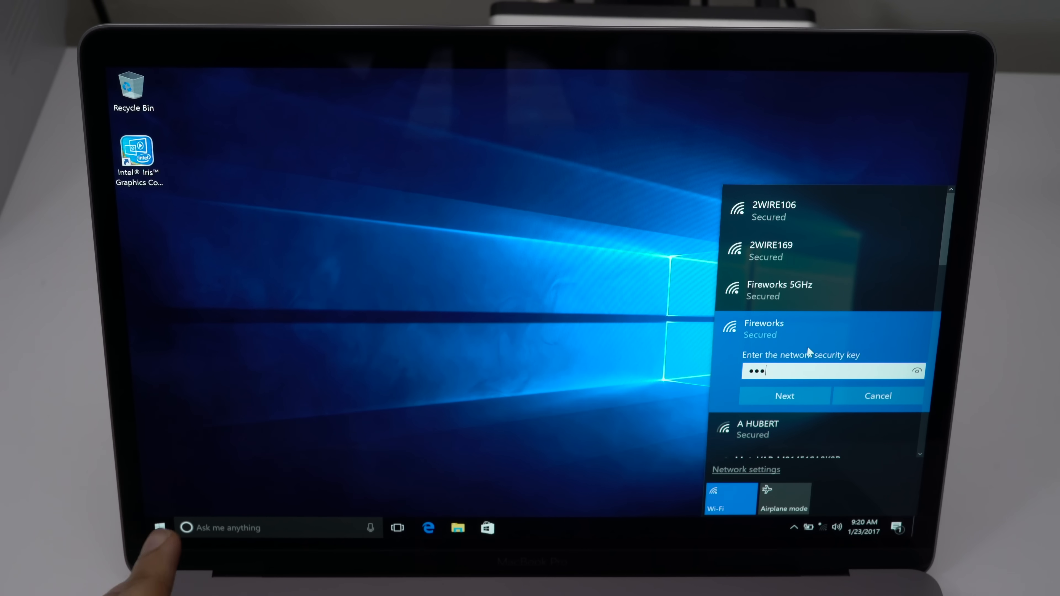
{"action": "left_click", "coordinate": [784, 395]}
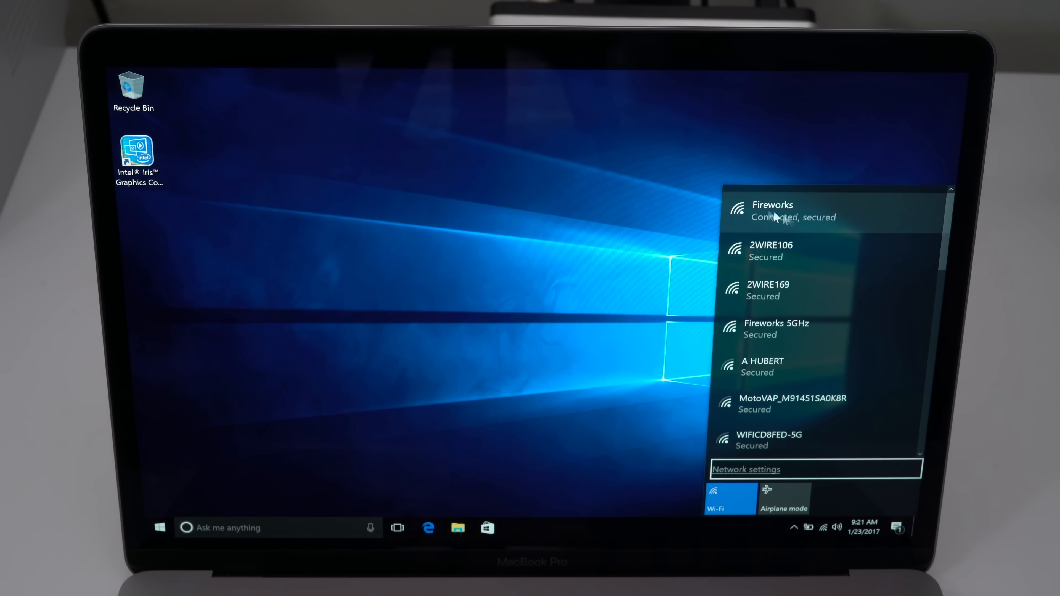
{"action": "left_click", "coordinate": [605, 232]}
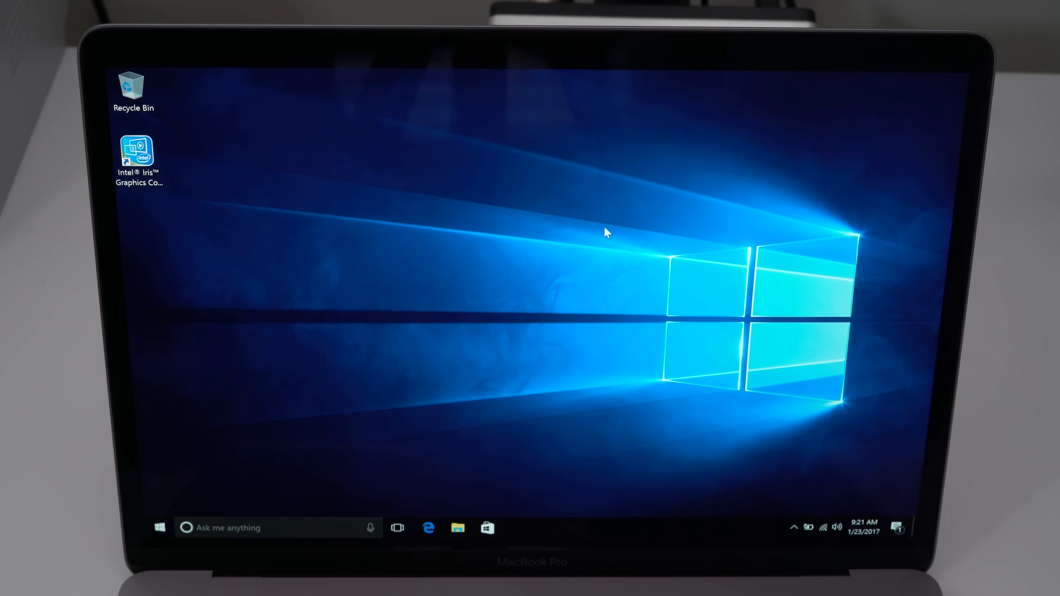
- Install the checked Apple updates via Apple Software Update, then bring up Windows Settings
{"action": "left_click", "coordinate": [159, 527]}
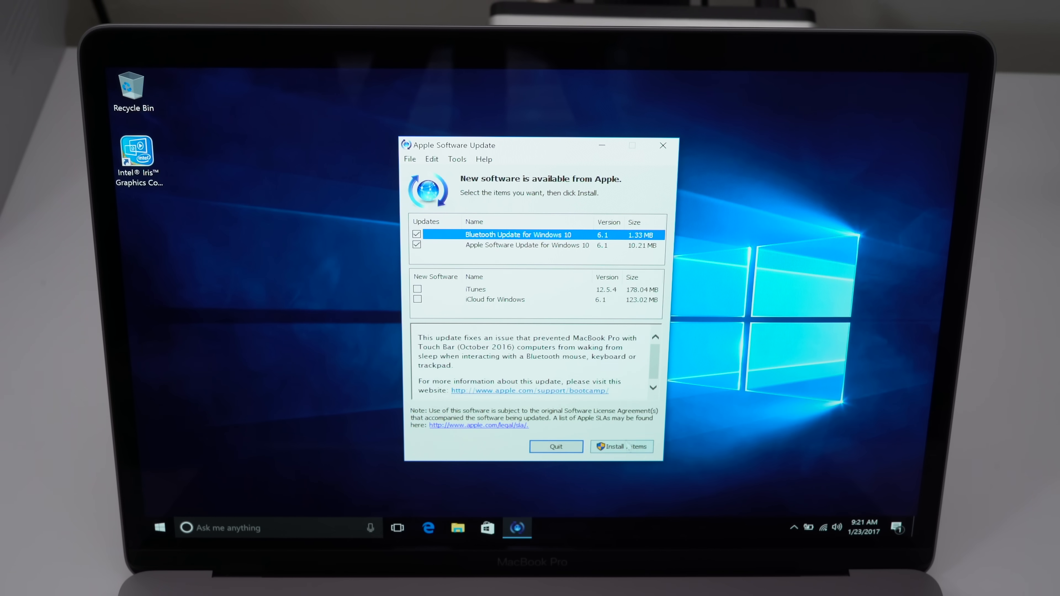
{"action": "left_click", "coordinate": [617, 446]}
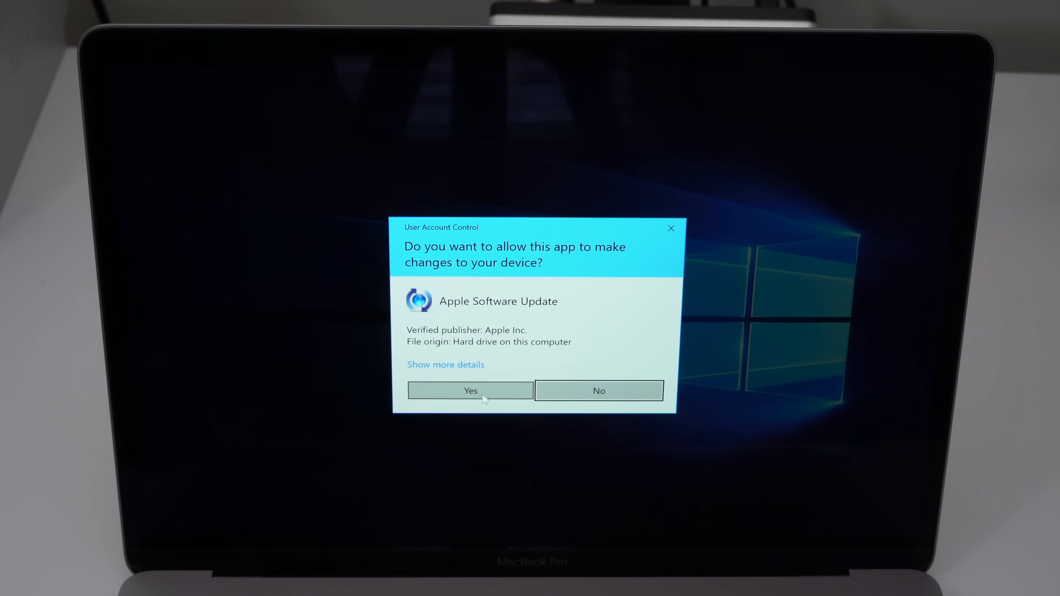
{"action": "left_click", "coordinate": [470, 391]}
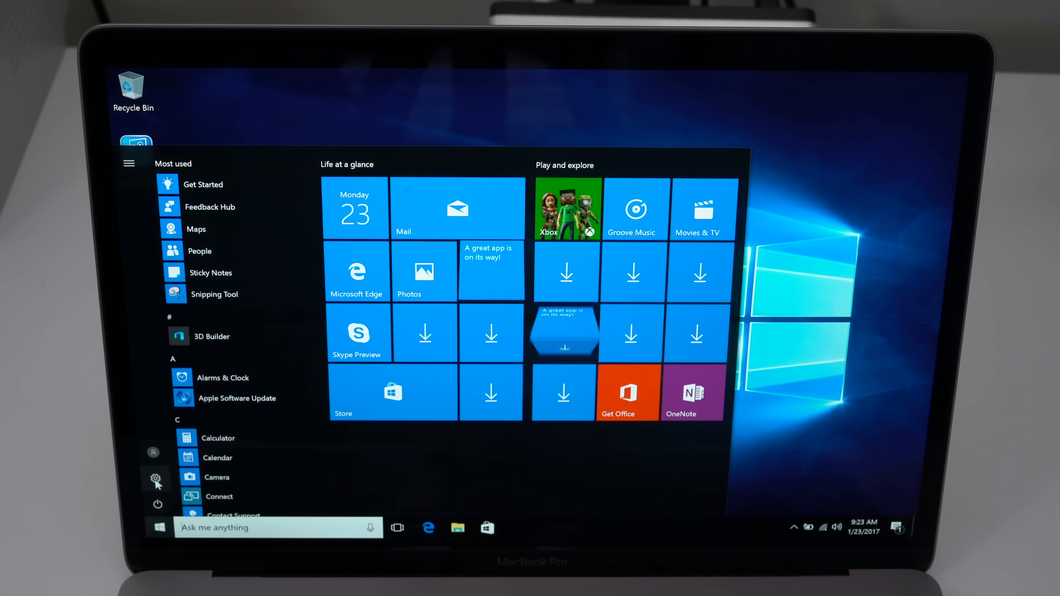
{"action": "left_click", "coordinate": [156, 479]}
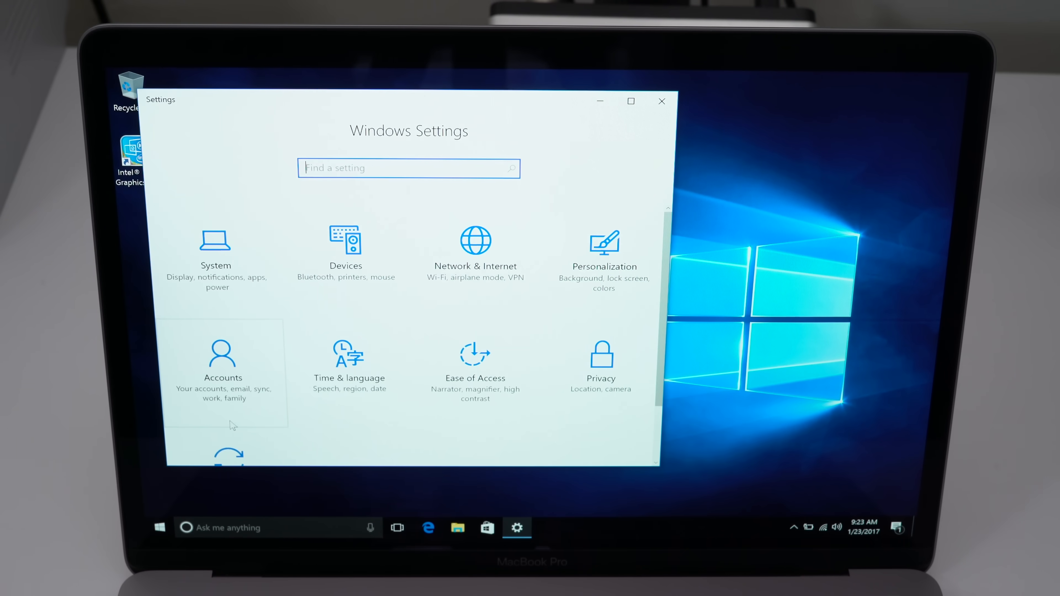
- Go to Update & security and check for Windows updates so they begin downloading
{"action": "scroll", "scroll_direction": "down", "scroll_amount": 3}
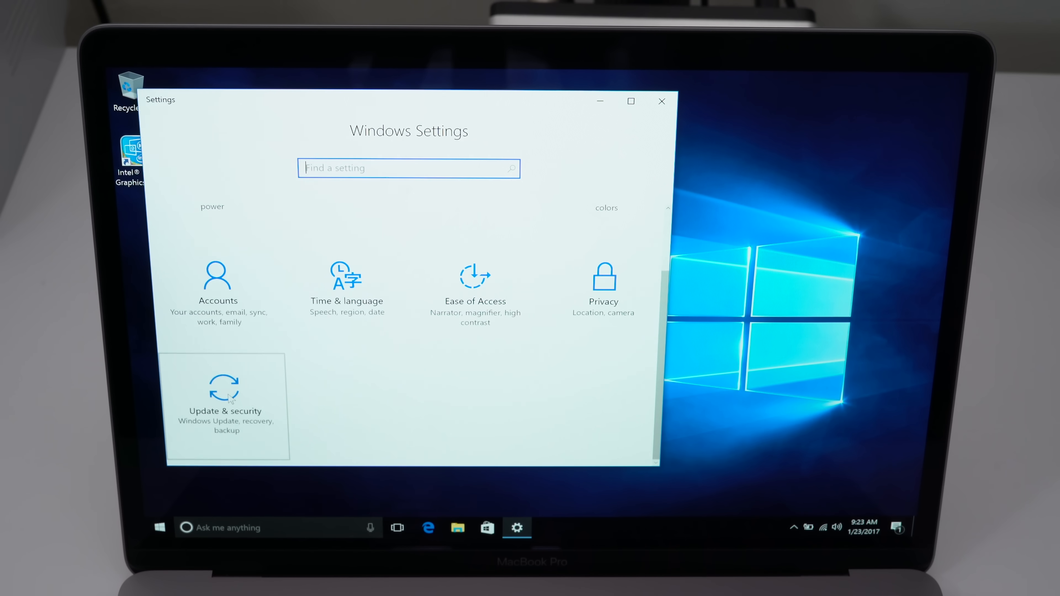
{"action": "left_click", "coordinate": [225, 402]}
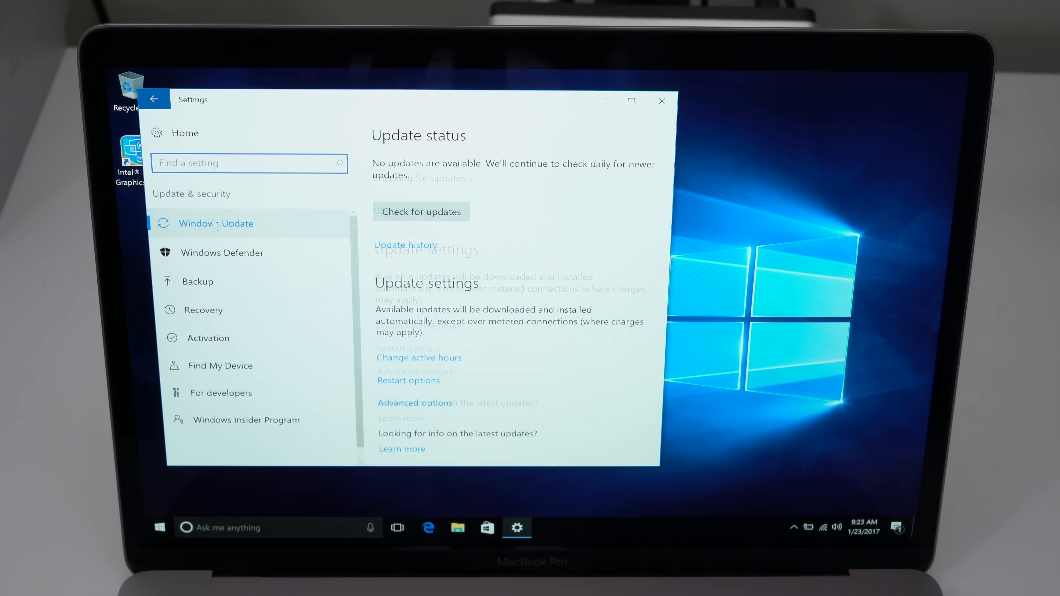
{"action": "left_click", "coordinate": [421, 211]}
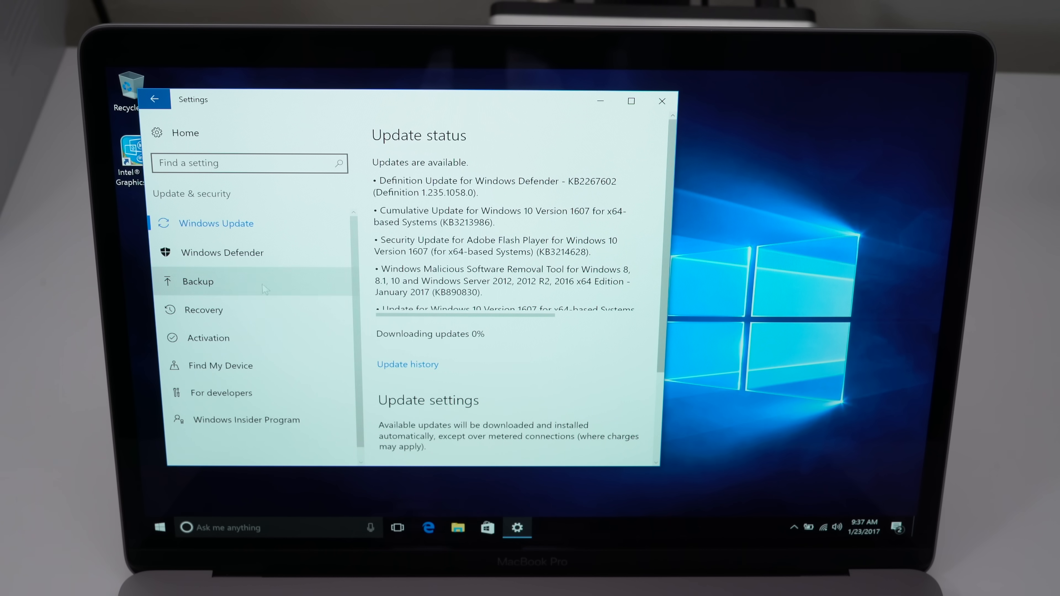
{"action": "mouse_move", "coordinate": [212, 344]}
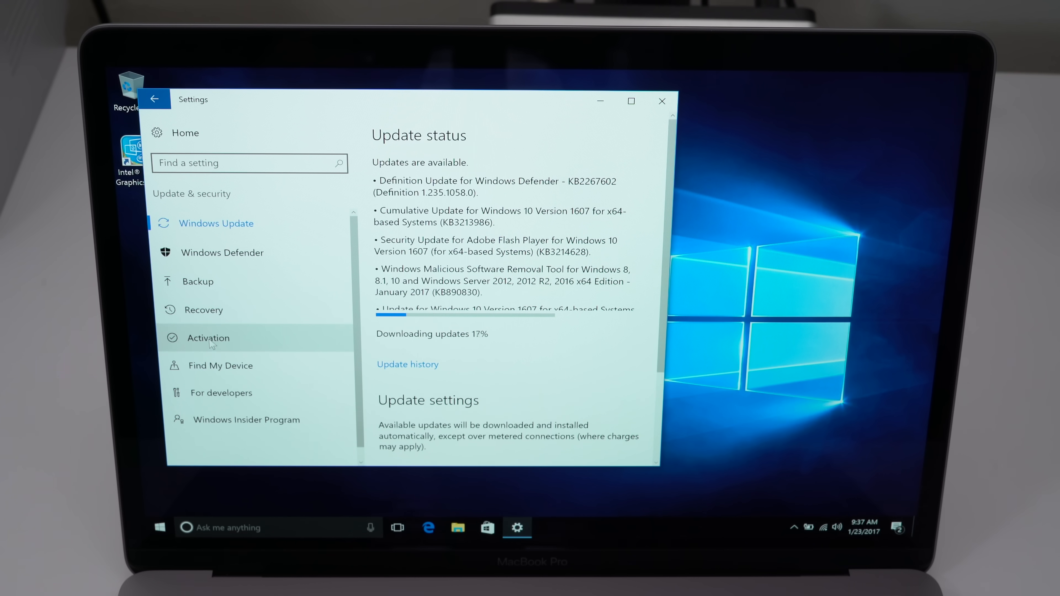
- View Activation showing Windows 10 Pro with a digital license, opening and cancelling the product key prompt
{"action": "left_click", "coordinate": [208, 338]}
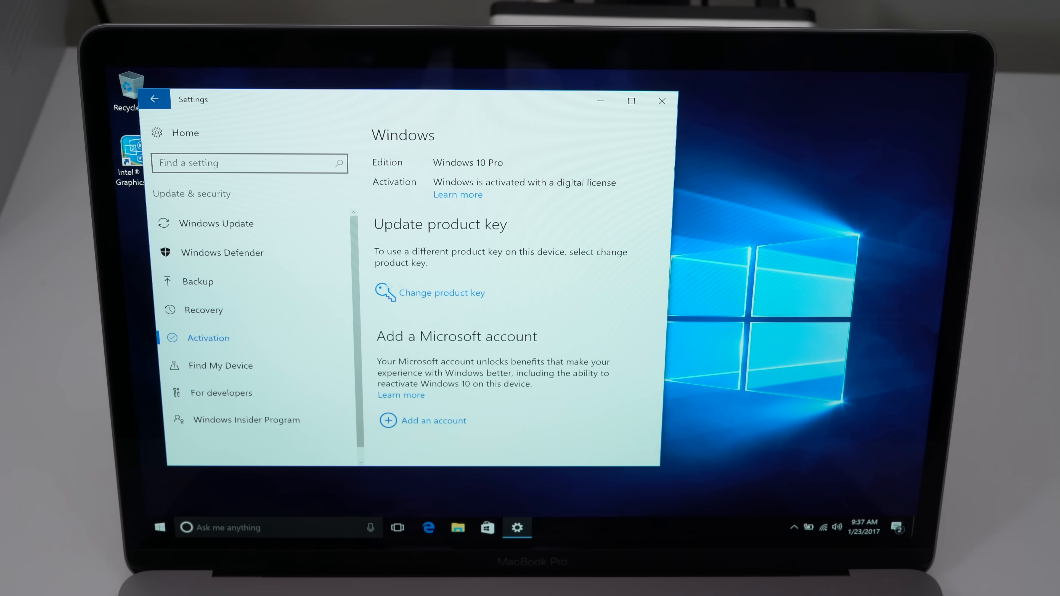
{"action": "mouse_move", "coordinate": [510, 206]}
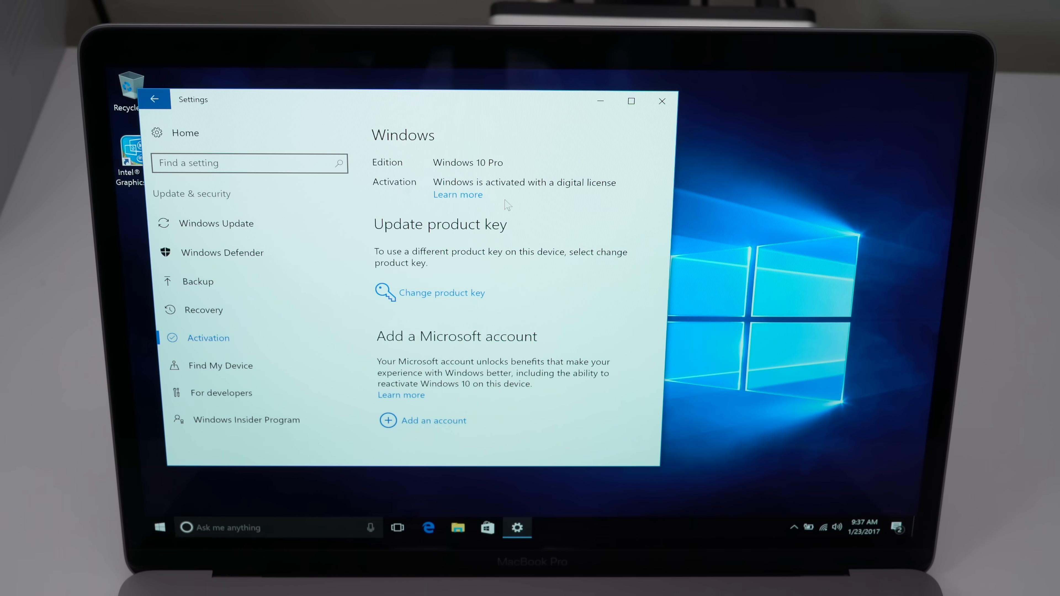
{"action": "mouse_move", "coordinate": [519, 220]}
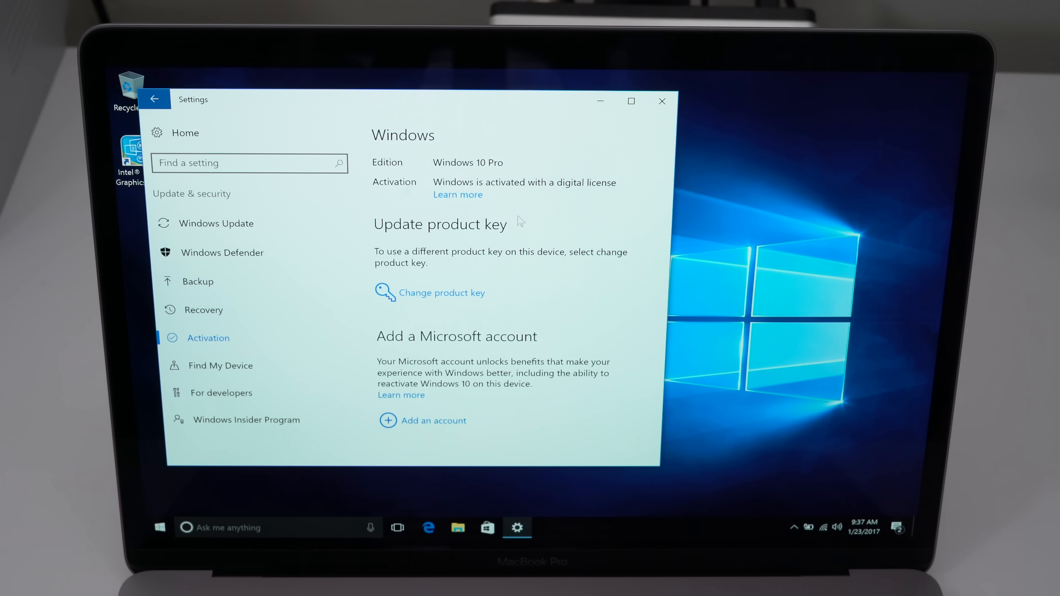
{"action": "mouse_move", "coordinate": [480, 238]}
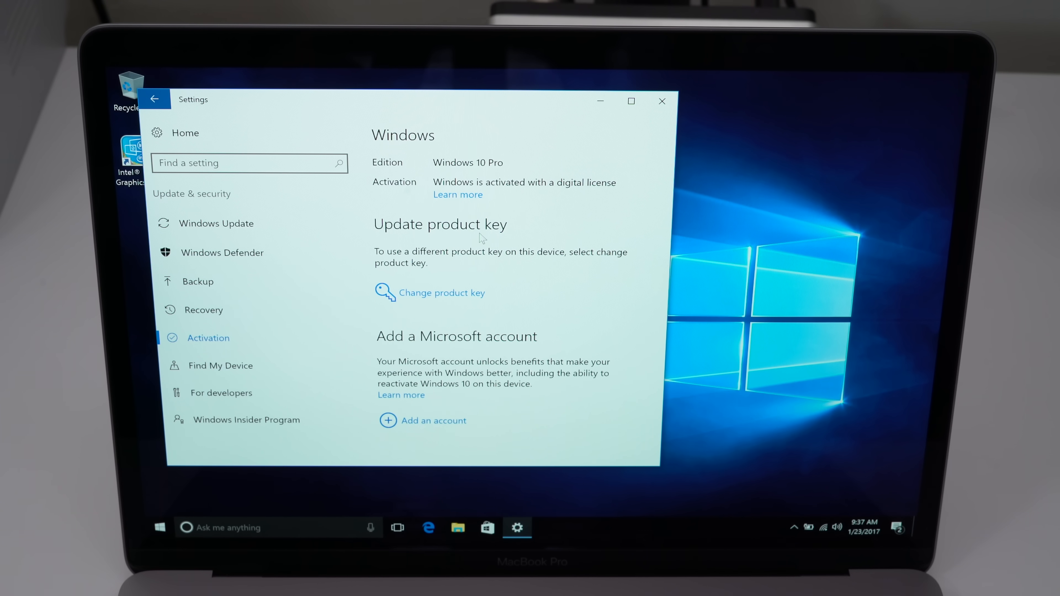
{"action": "left_click", "coordinate": [443, 293]}
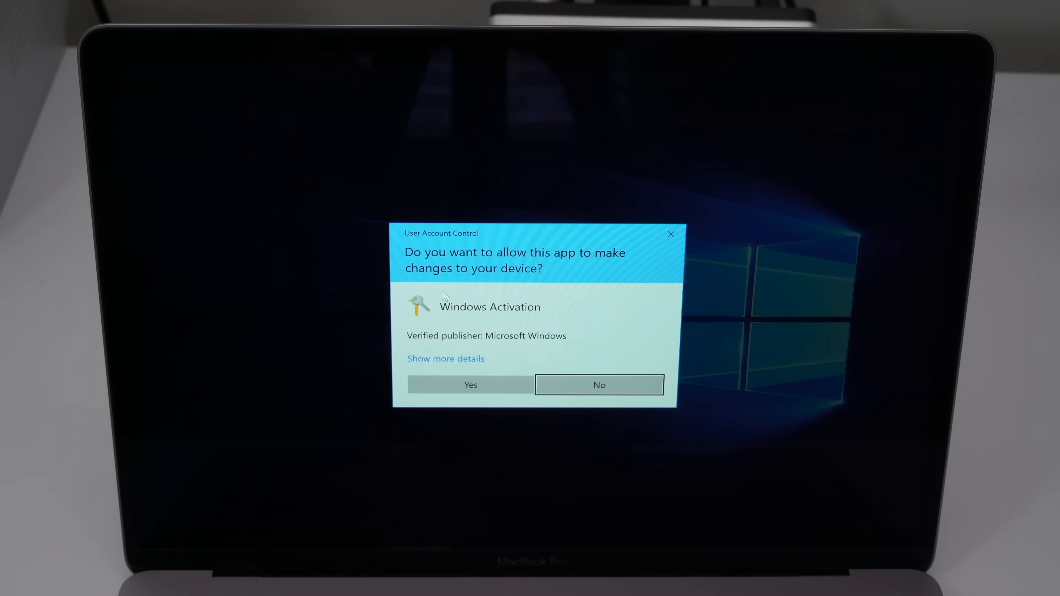
{"action": "left_click", "coordinate": [470, 385]}
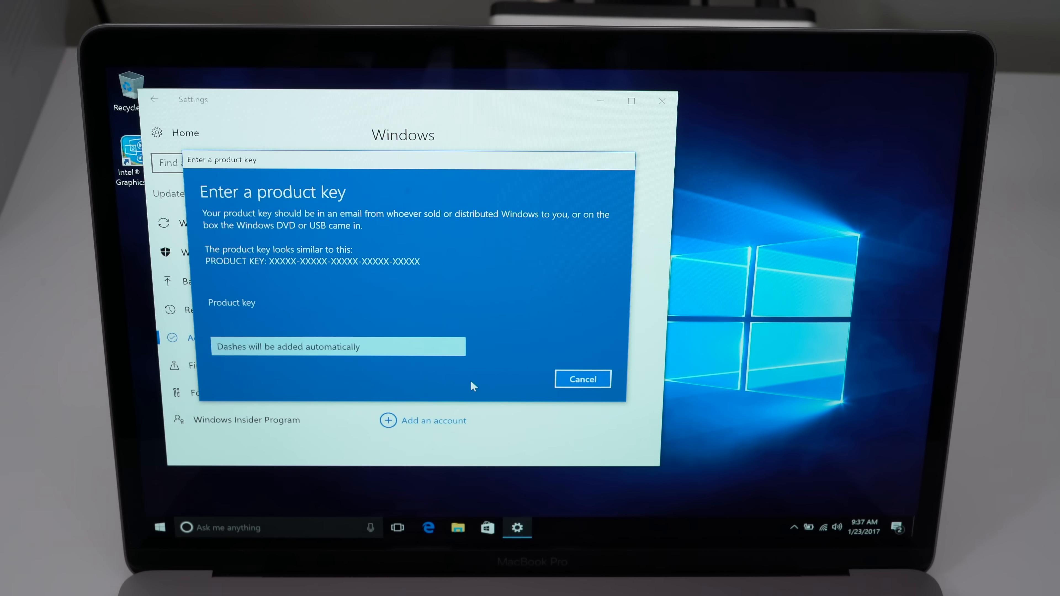
{"action": "left_click", "coordinate": [582, 379]}
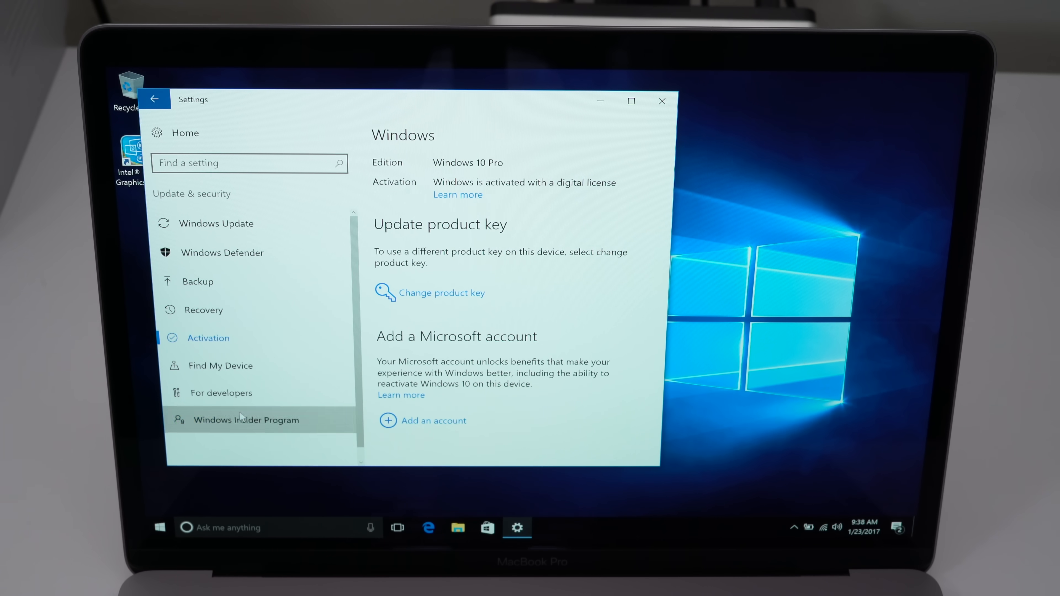
{"action": "left_click", "coordinate": [246, 419]}
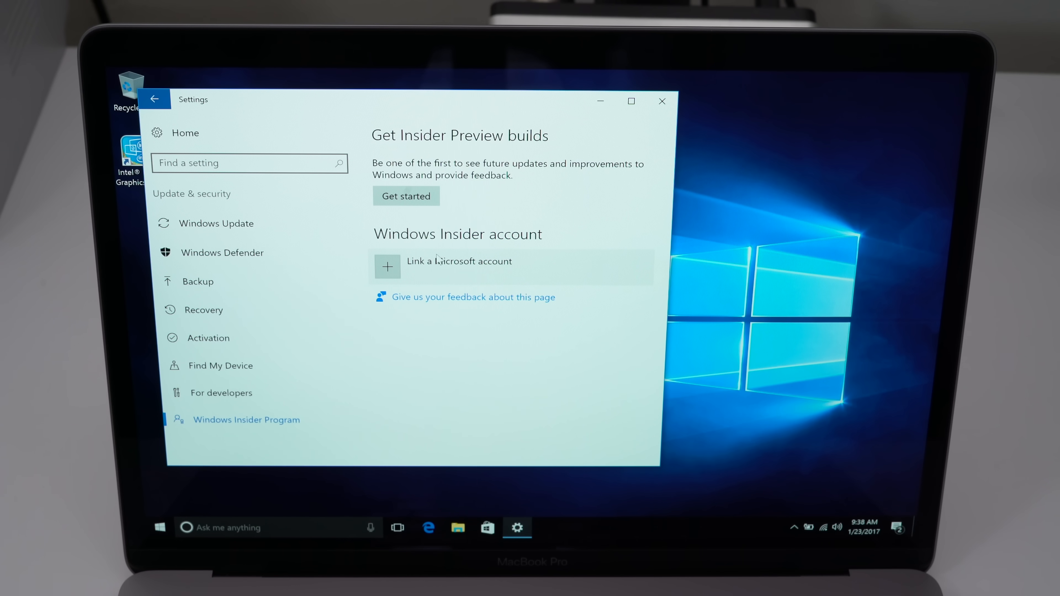
{"action": "mouse_move", "coordinate": [527, 211]}
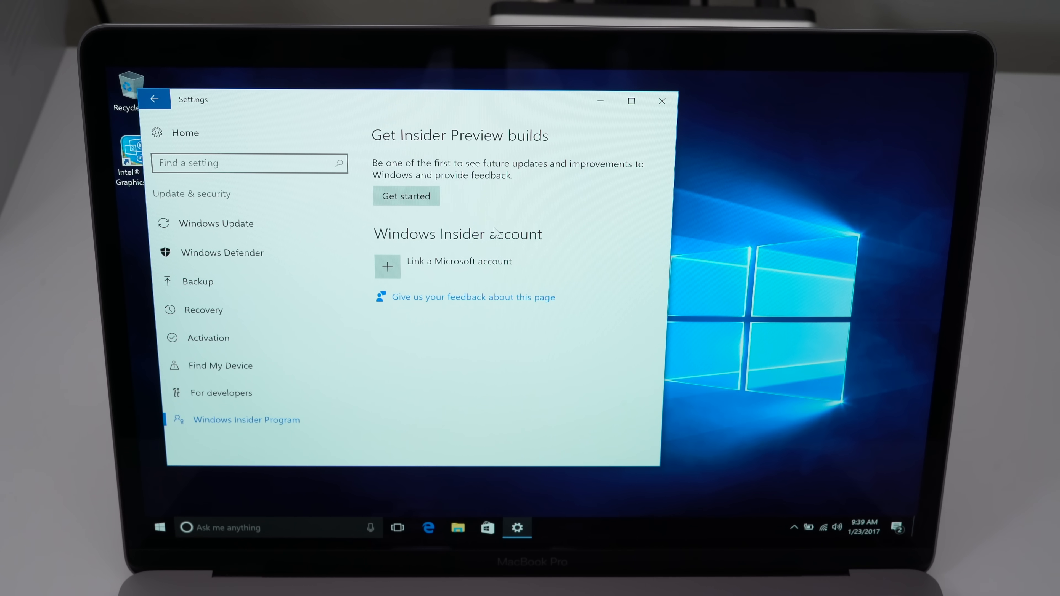
{"action": "mouse_move", "coordinate": [477, 344]}
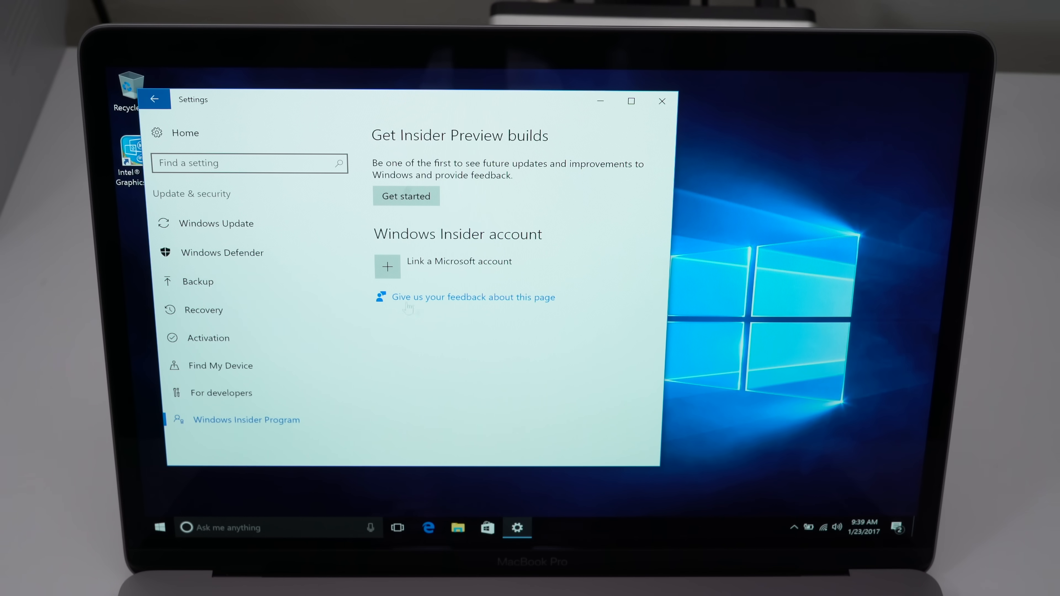
{"action": "left_click", "coordinate": [208, 337]}
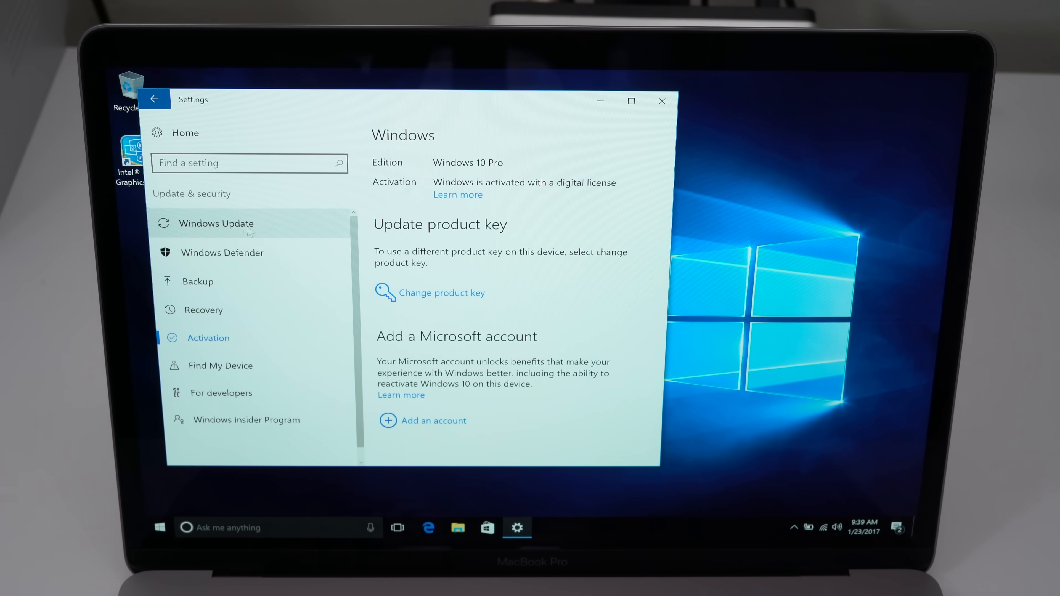
- Let Windows Update download the updates, then restart now to finish installing them
{"action": "left_click", "coordinate": [216, 223]}
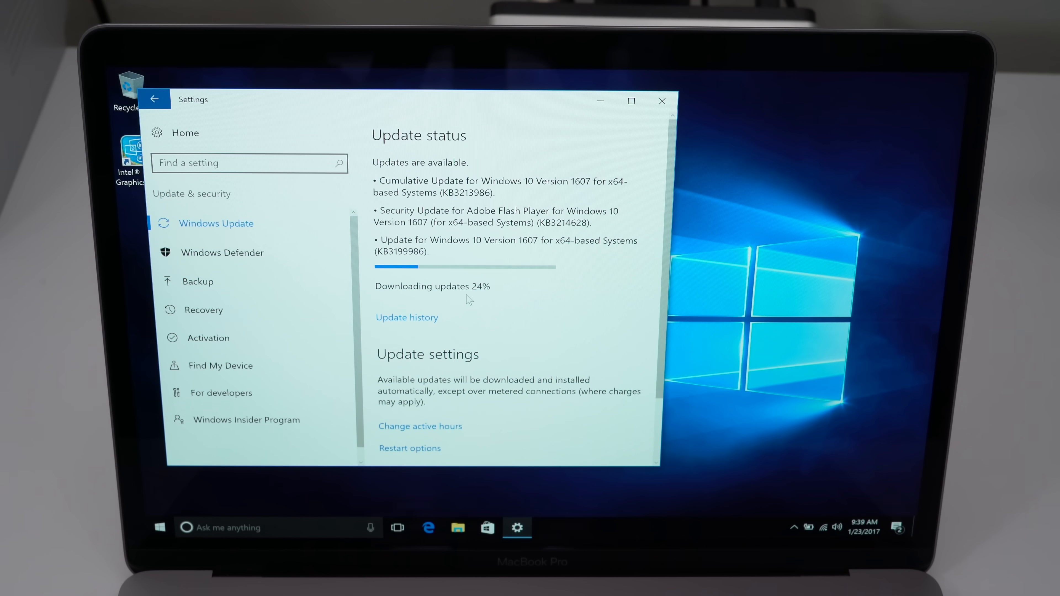
{"action": "mouse_move", "coordinate": [476, 303]}
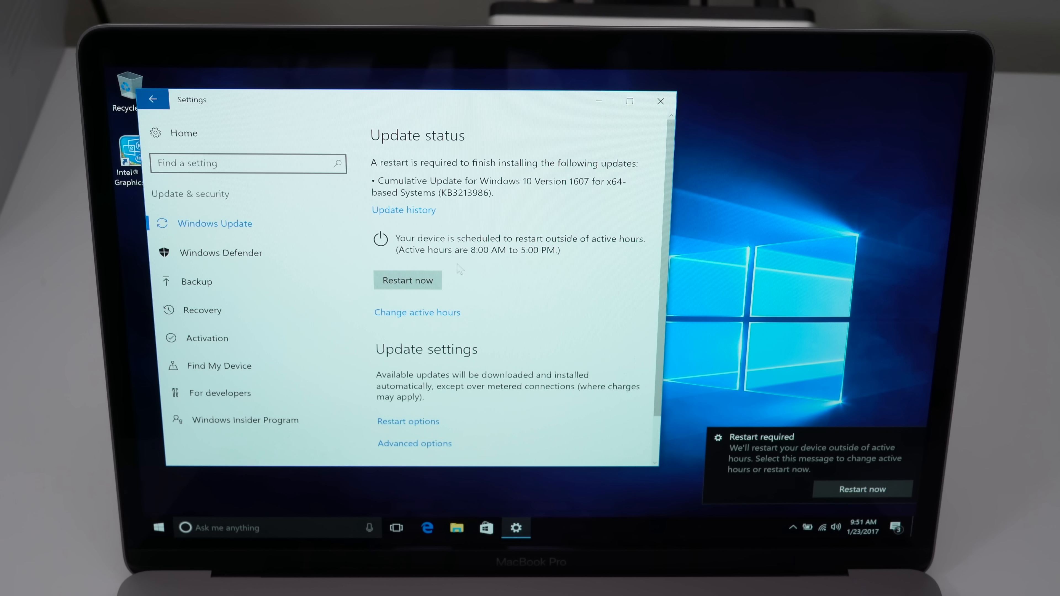
{"action": "left_click", "coordinate": [406, 280]}
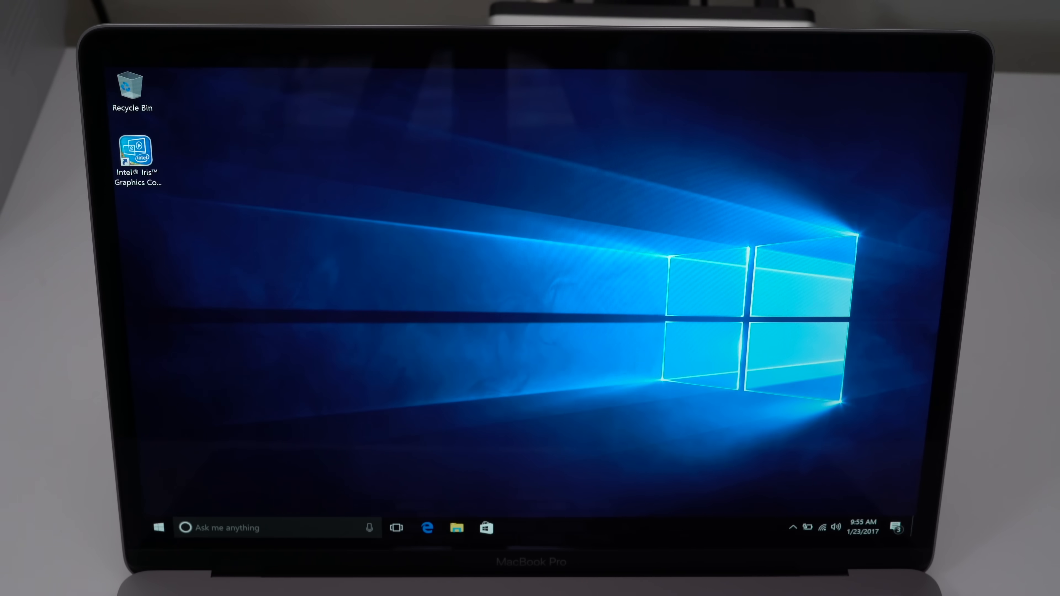
{"action": "mouse_move", "coordinate": [527, 328]}
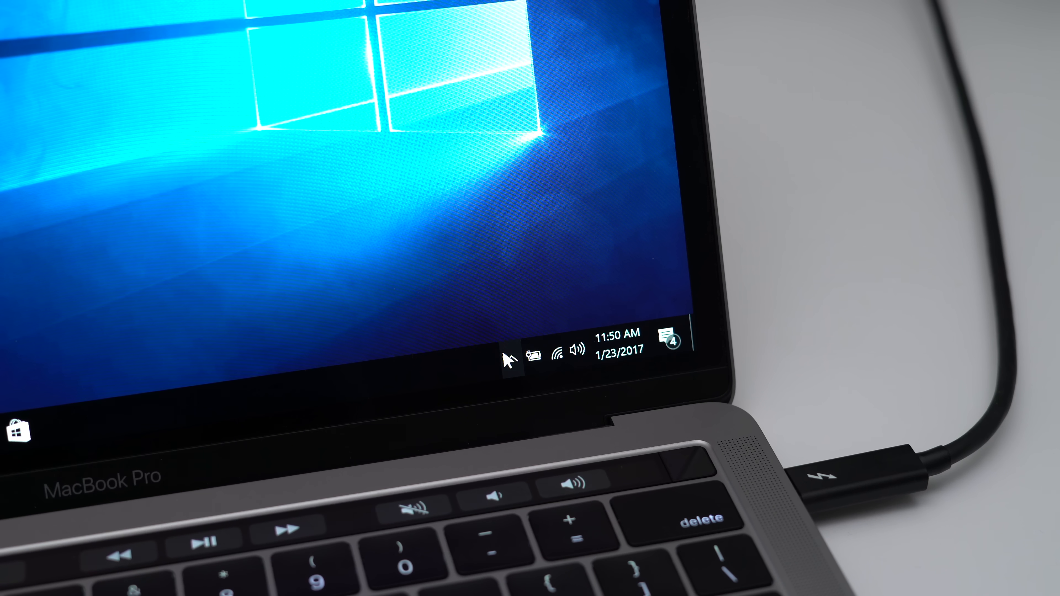
- Use the Boot Camp taskbar icon's Restart in macOS option and confirm the restart
{"action": "left_click", "coordinate": [512, 359]}
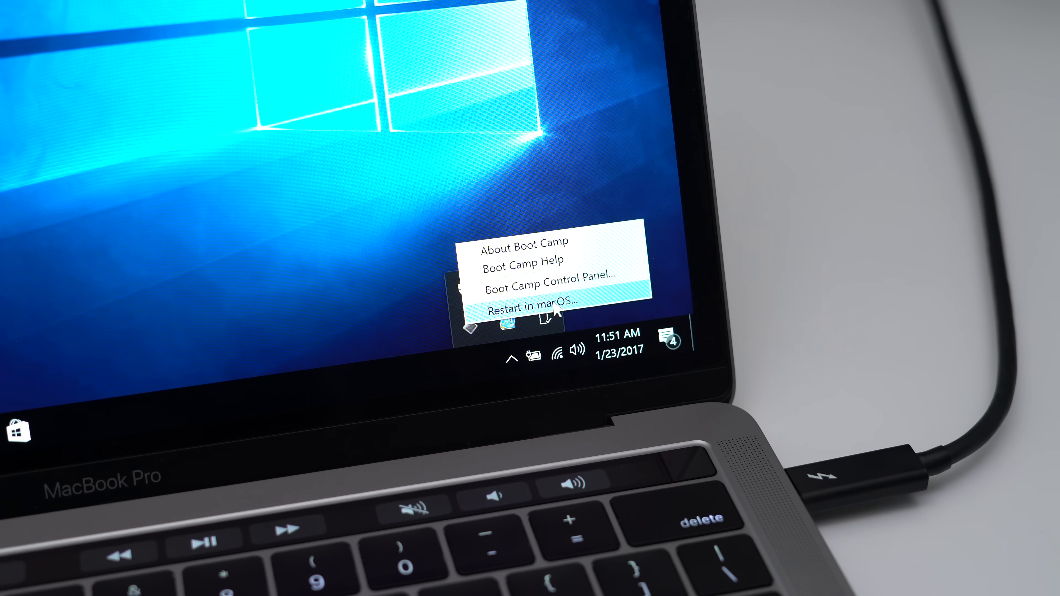
{"action": "left_click", "coordinate": [526, 309]}
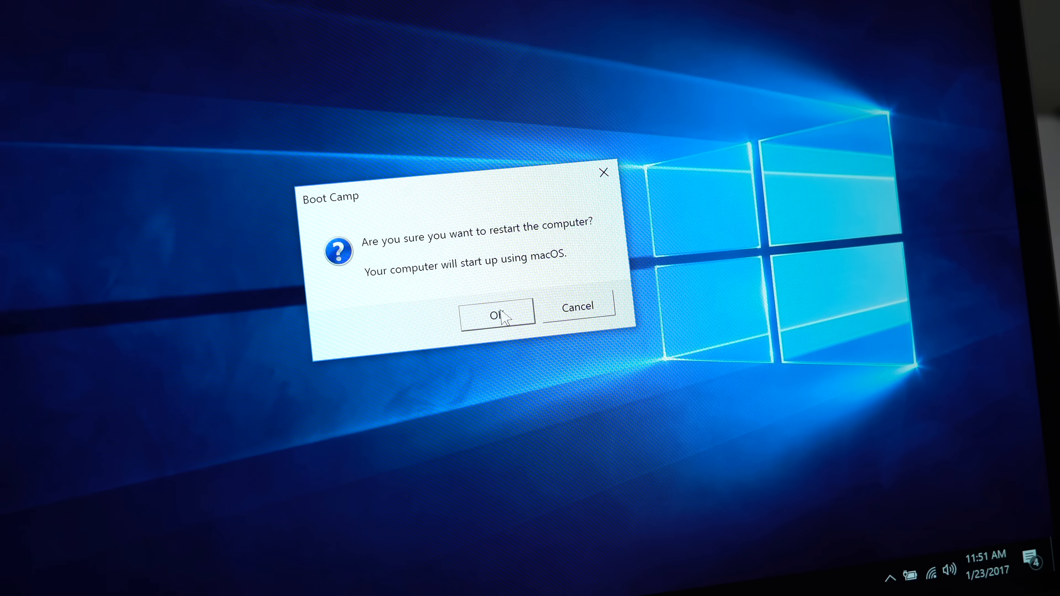
{"action": "left_click", "coordinate": [498, 312]}
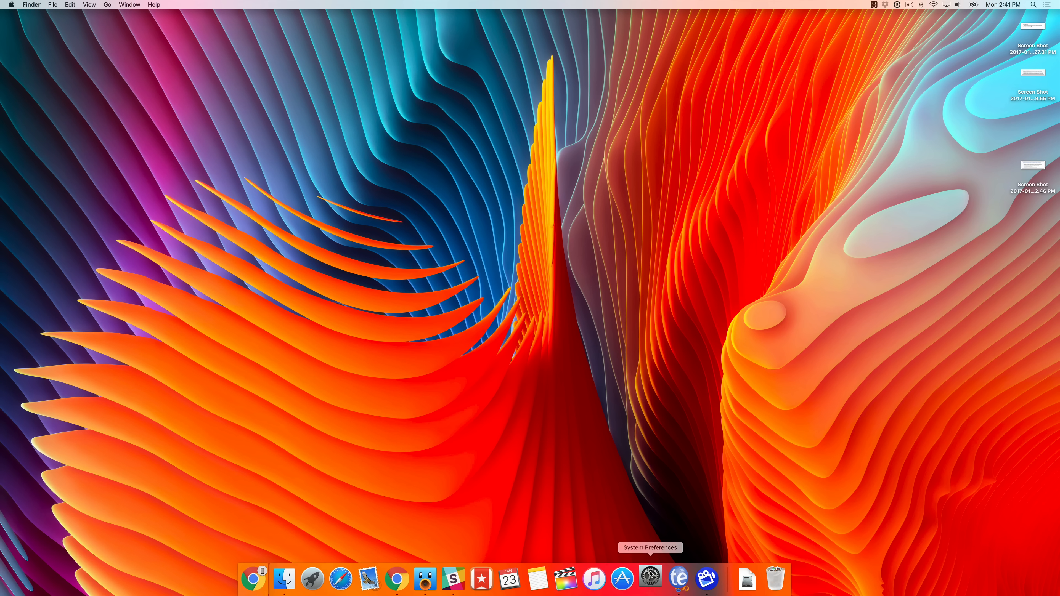
- Unlock Startup Disk, choose the BOOTCAMP Windows volume and confirm restarting into it
{"action": "left_click", "coordinate": [650, 579]}
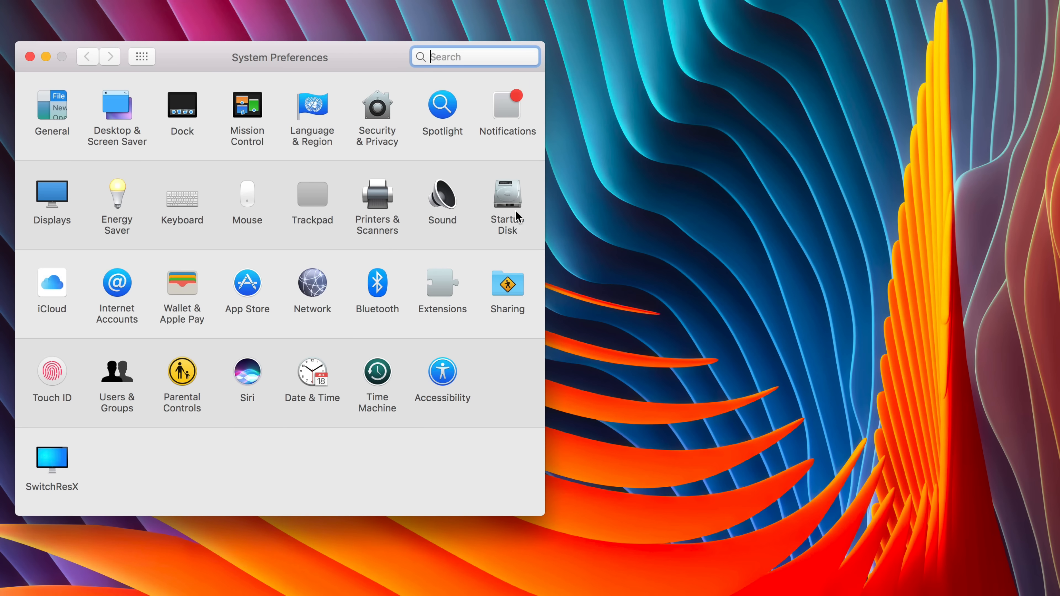
{"action": "left_click", "coordinate": [506, 196]}
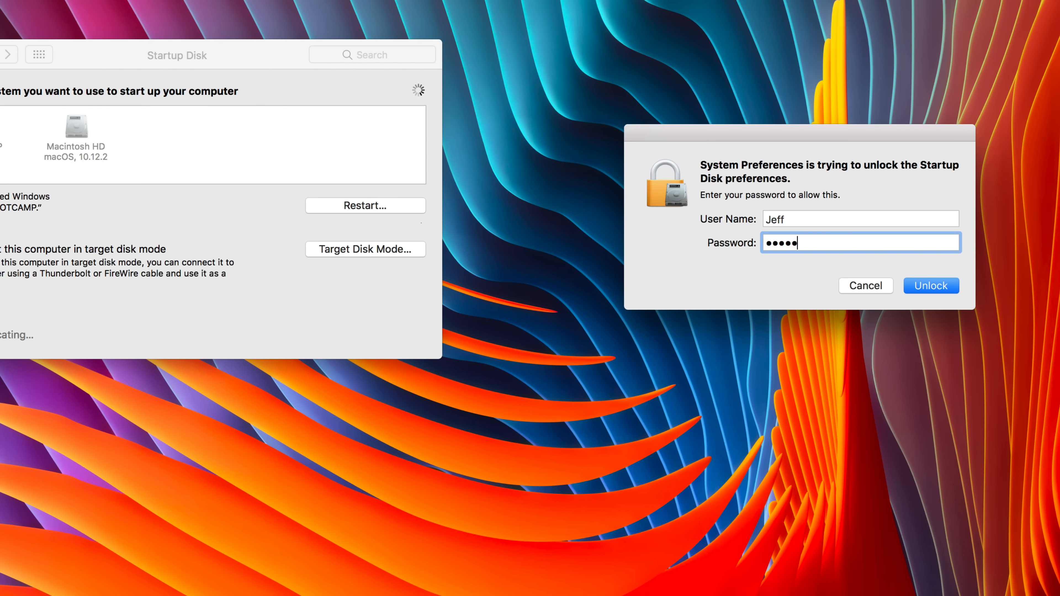
{"action": "left_click", "coordinate": [930, 286]}
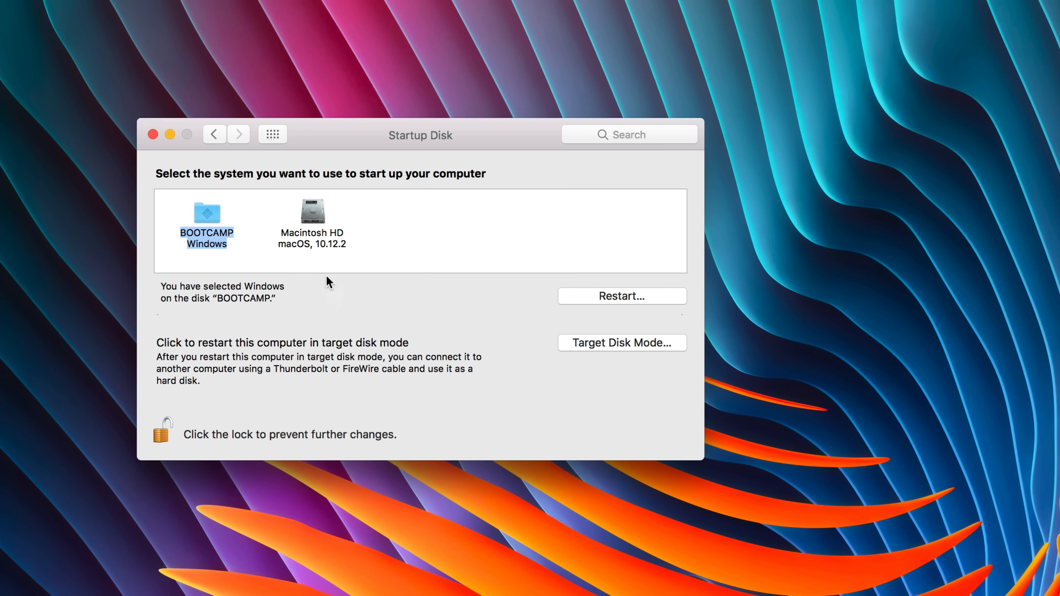
{"action": "mouse_move", "coordinate": [275, 213]}
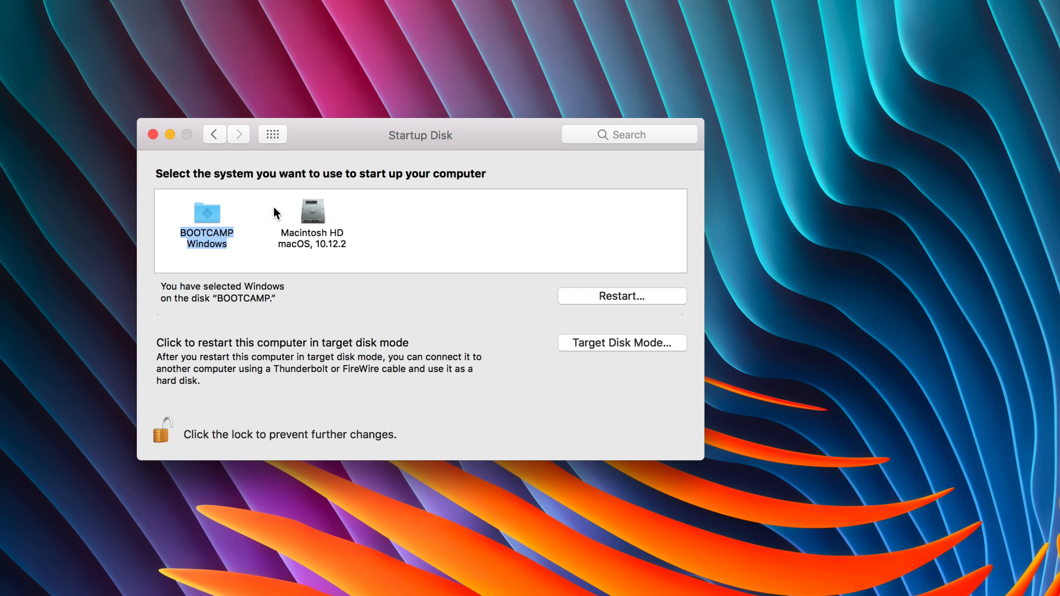
{"action": "mouse_move", "coordinate": [235, 222]}
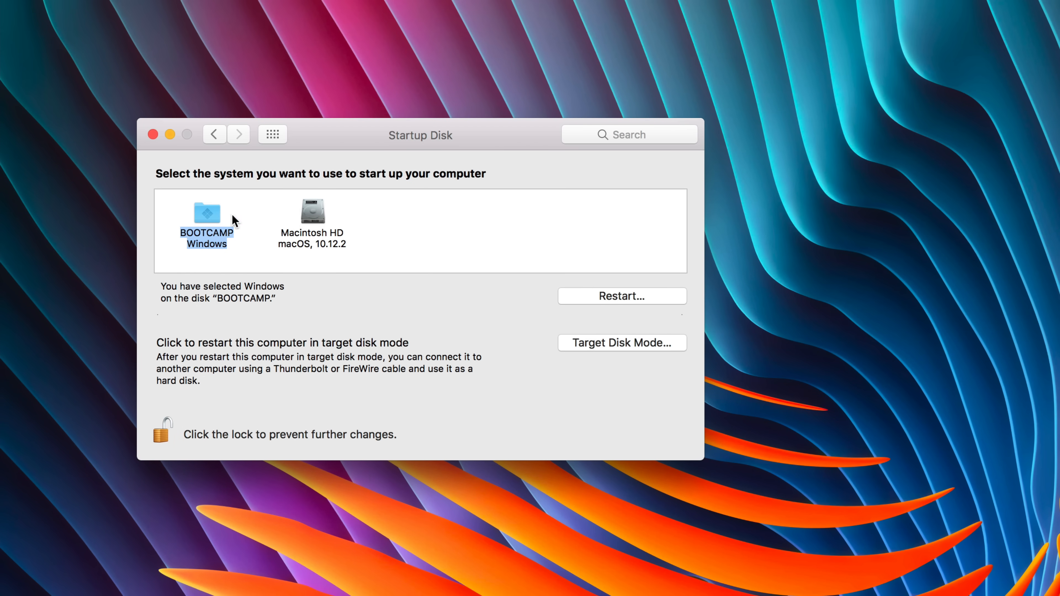
{"action": "left_click", "coordinate": [620, 296]}
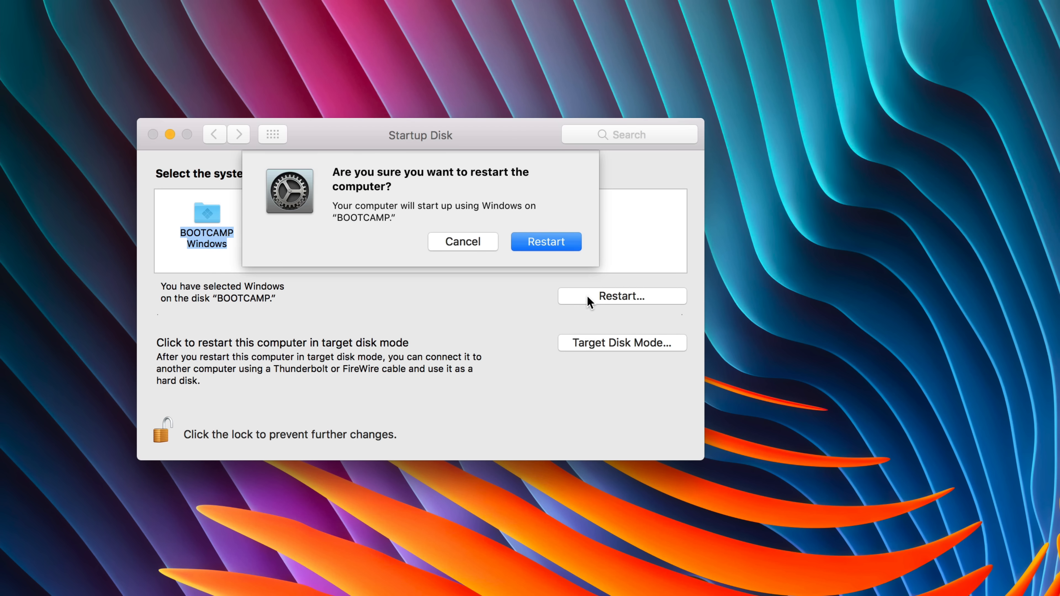
{"action": "mouse_move", "coordinate": [546, 241]}
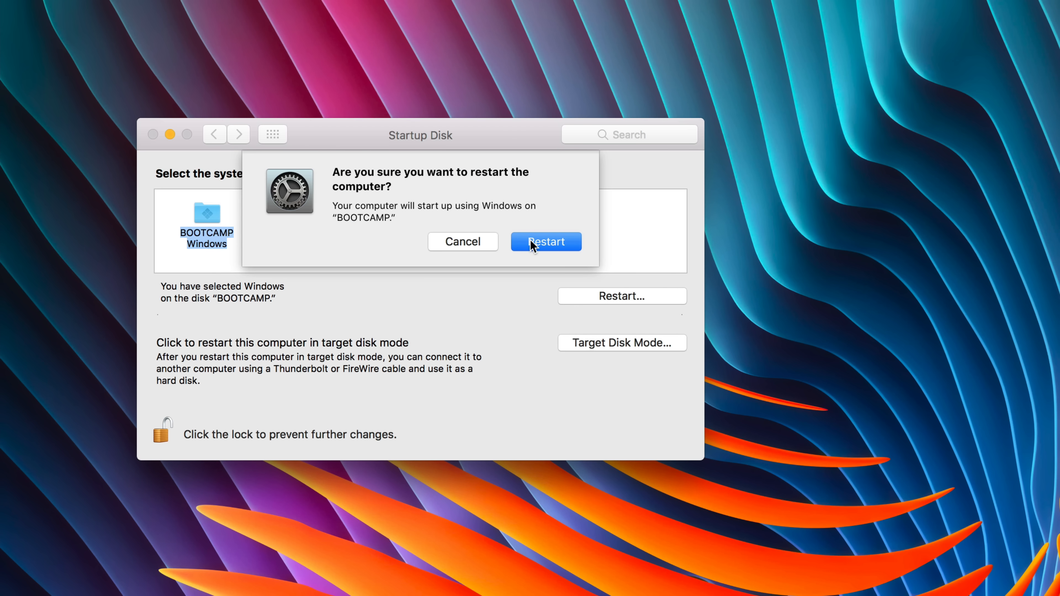
{"action": "mouse_move", "coordinate": [513, 287]}
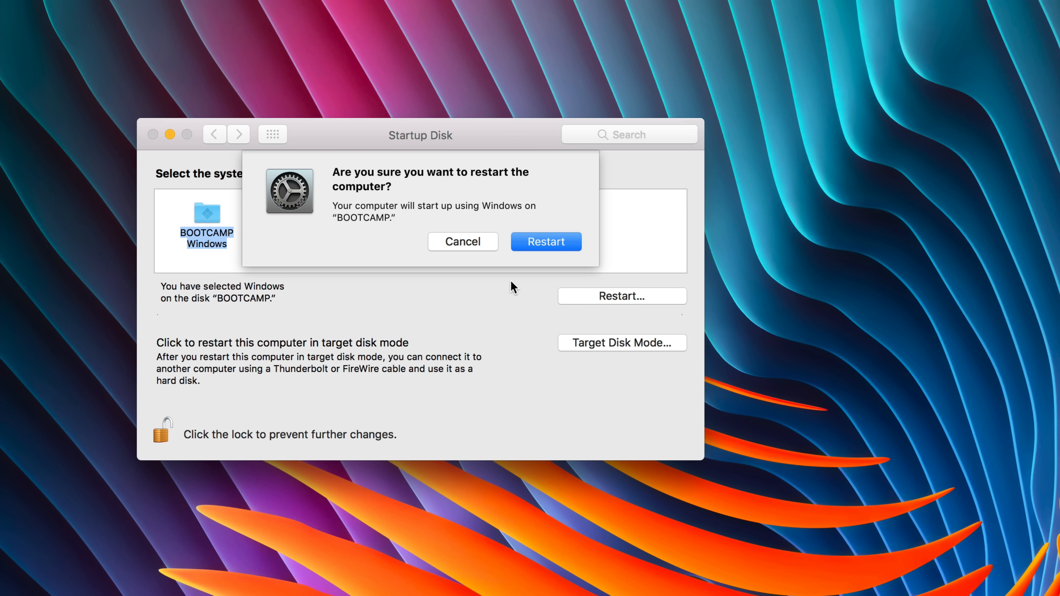
{"action": "left_click", "coordinate": [545, 241]}
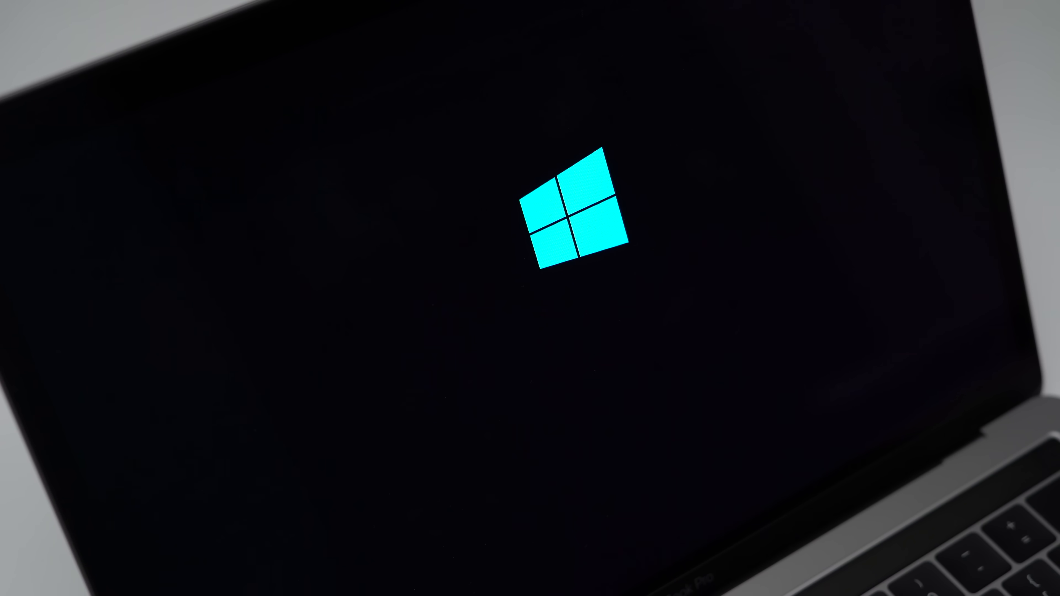